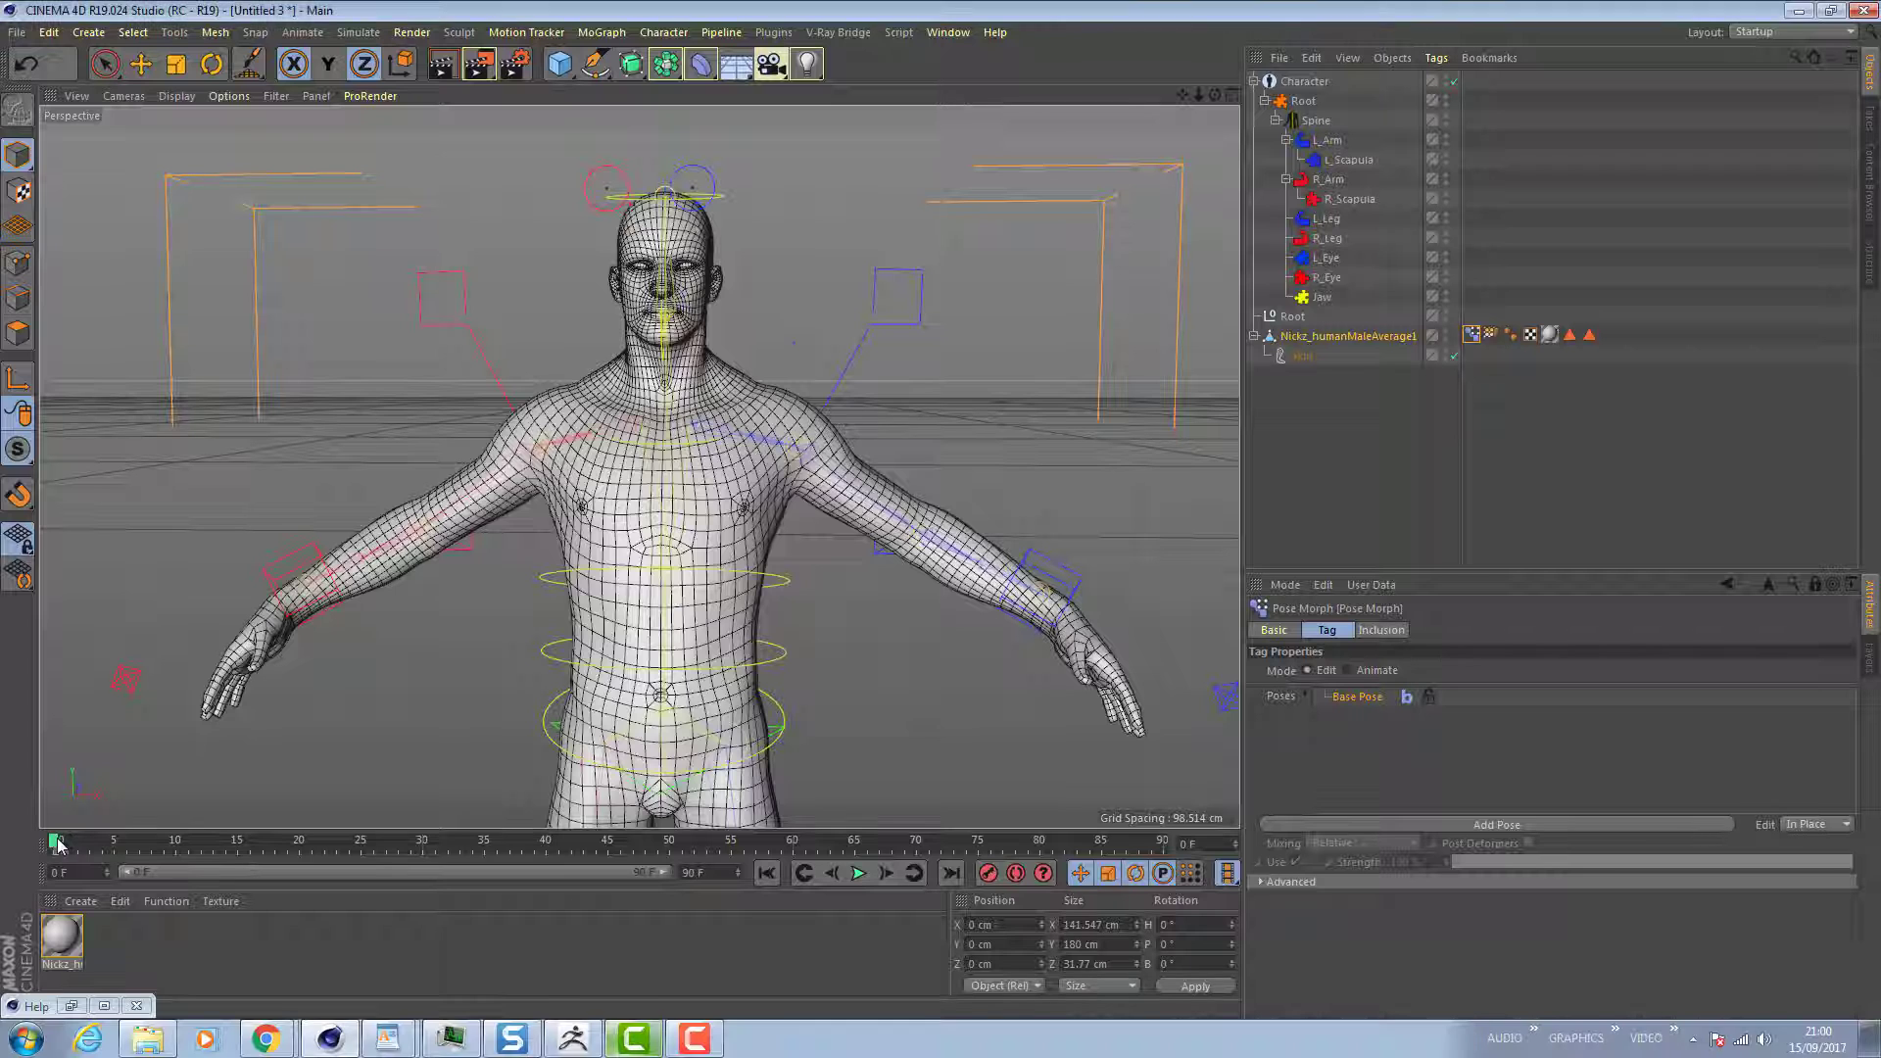
Scrub to frame 40 to check the left arm raise, then back to frame 10.
left_click_drag(57, 840, 182, 840)
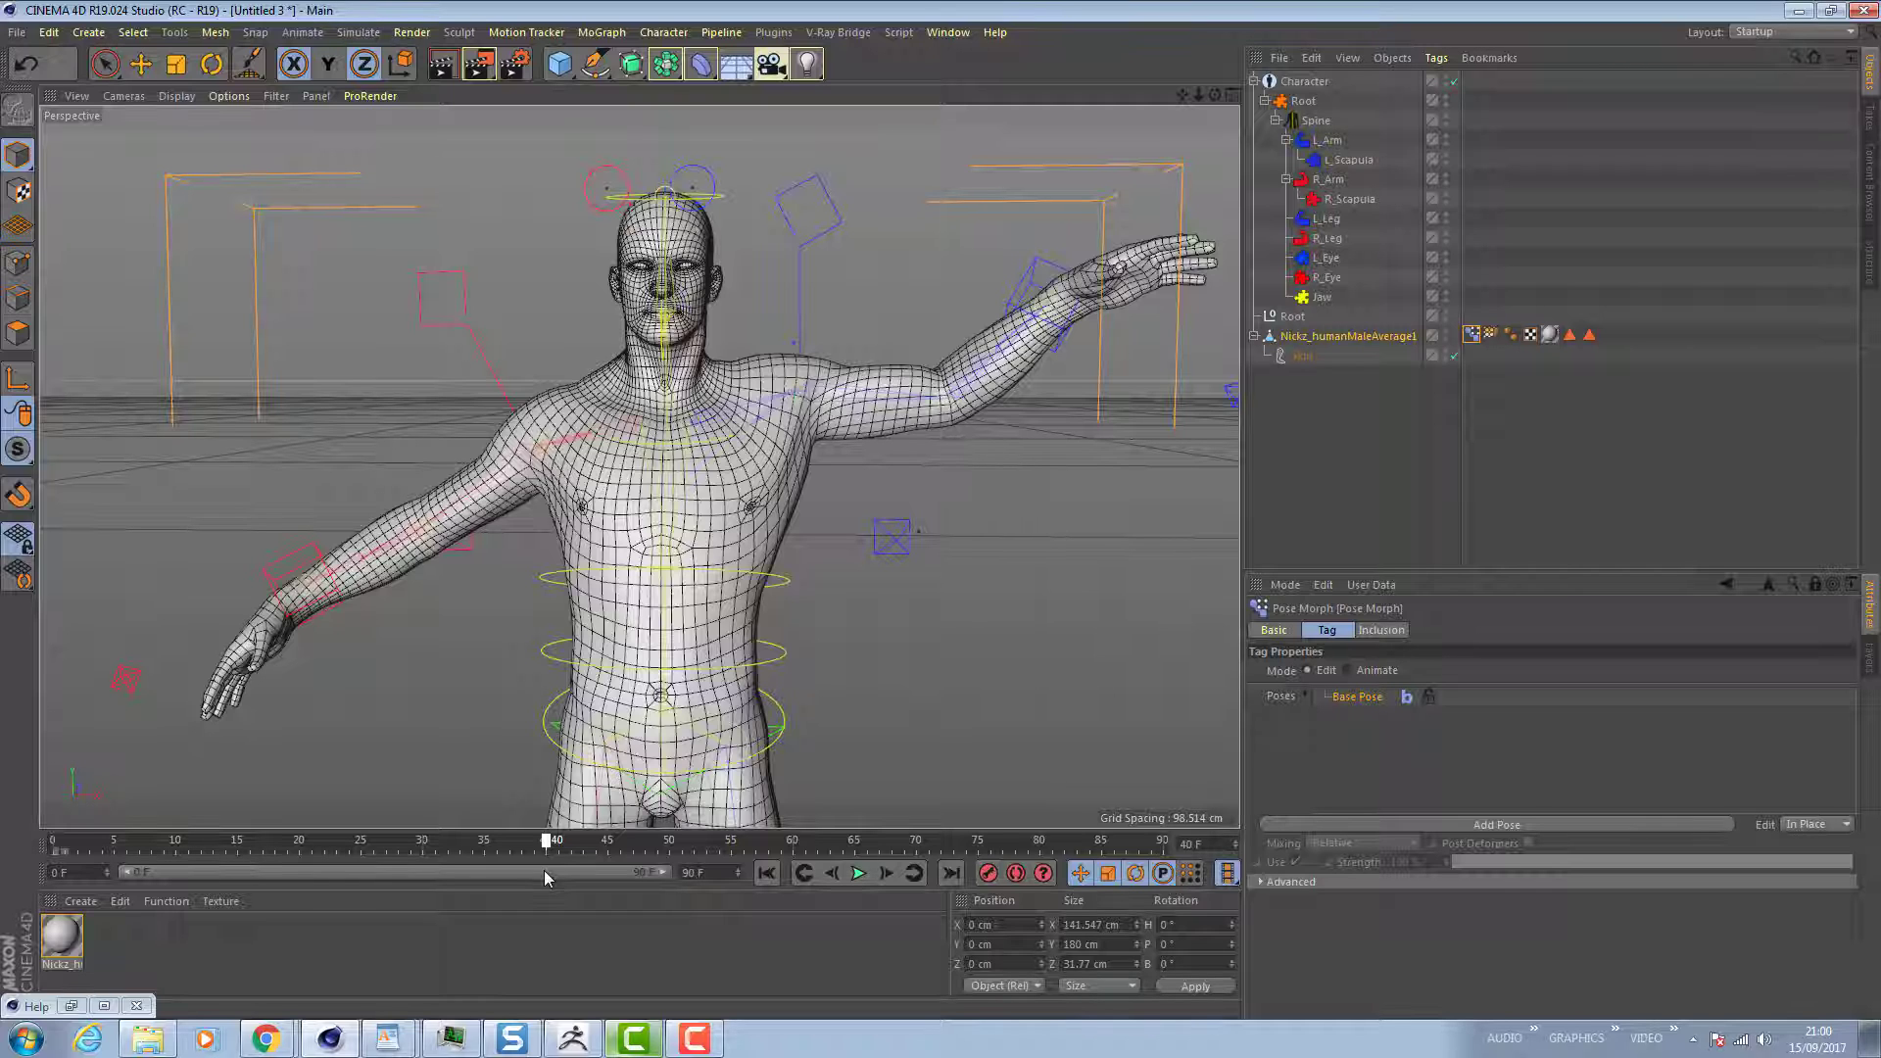
left_click_drag(549, 839, 535, 839)
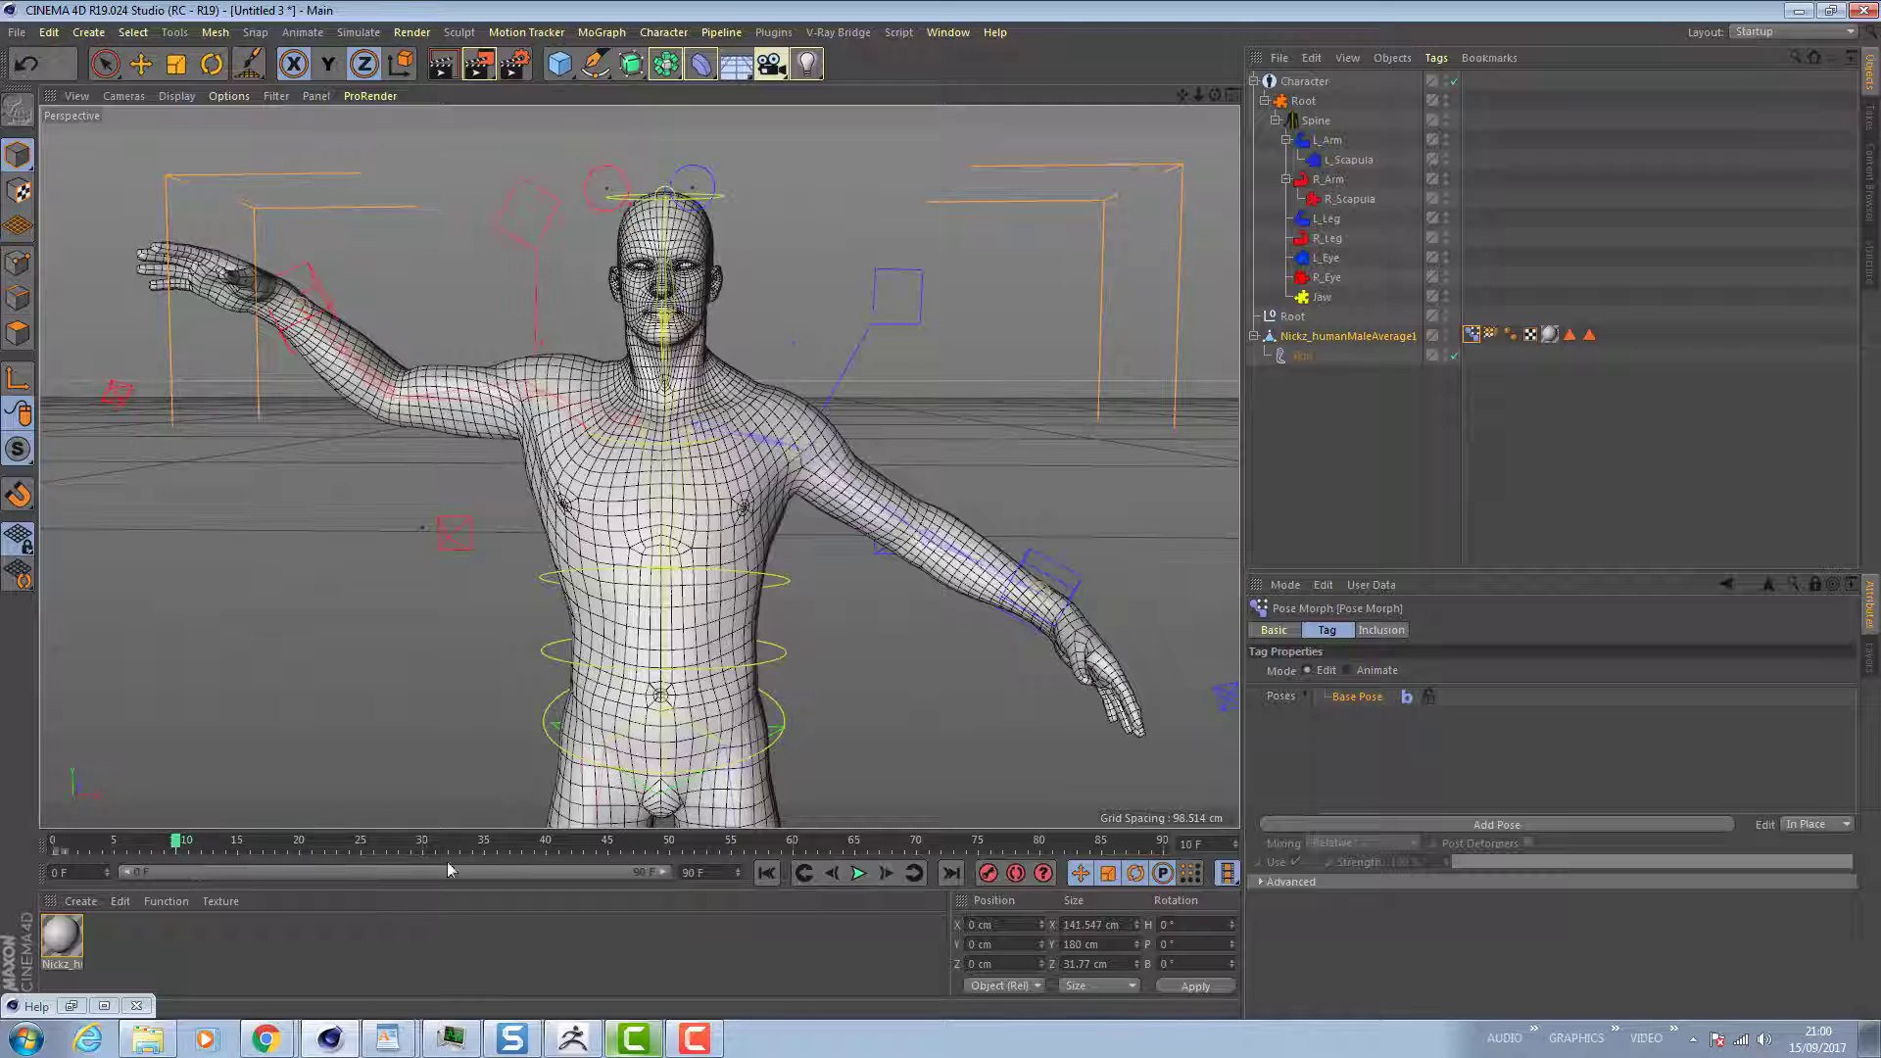
Set the new pose's Mixing mode to Correctional PSD.
left_click(1362, 843)
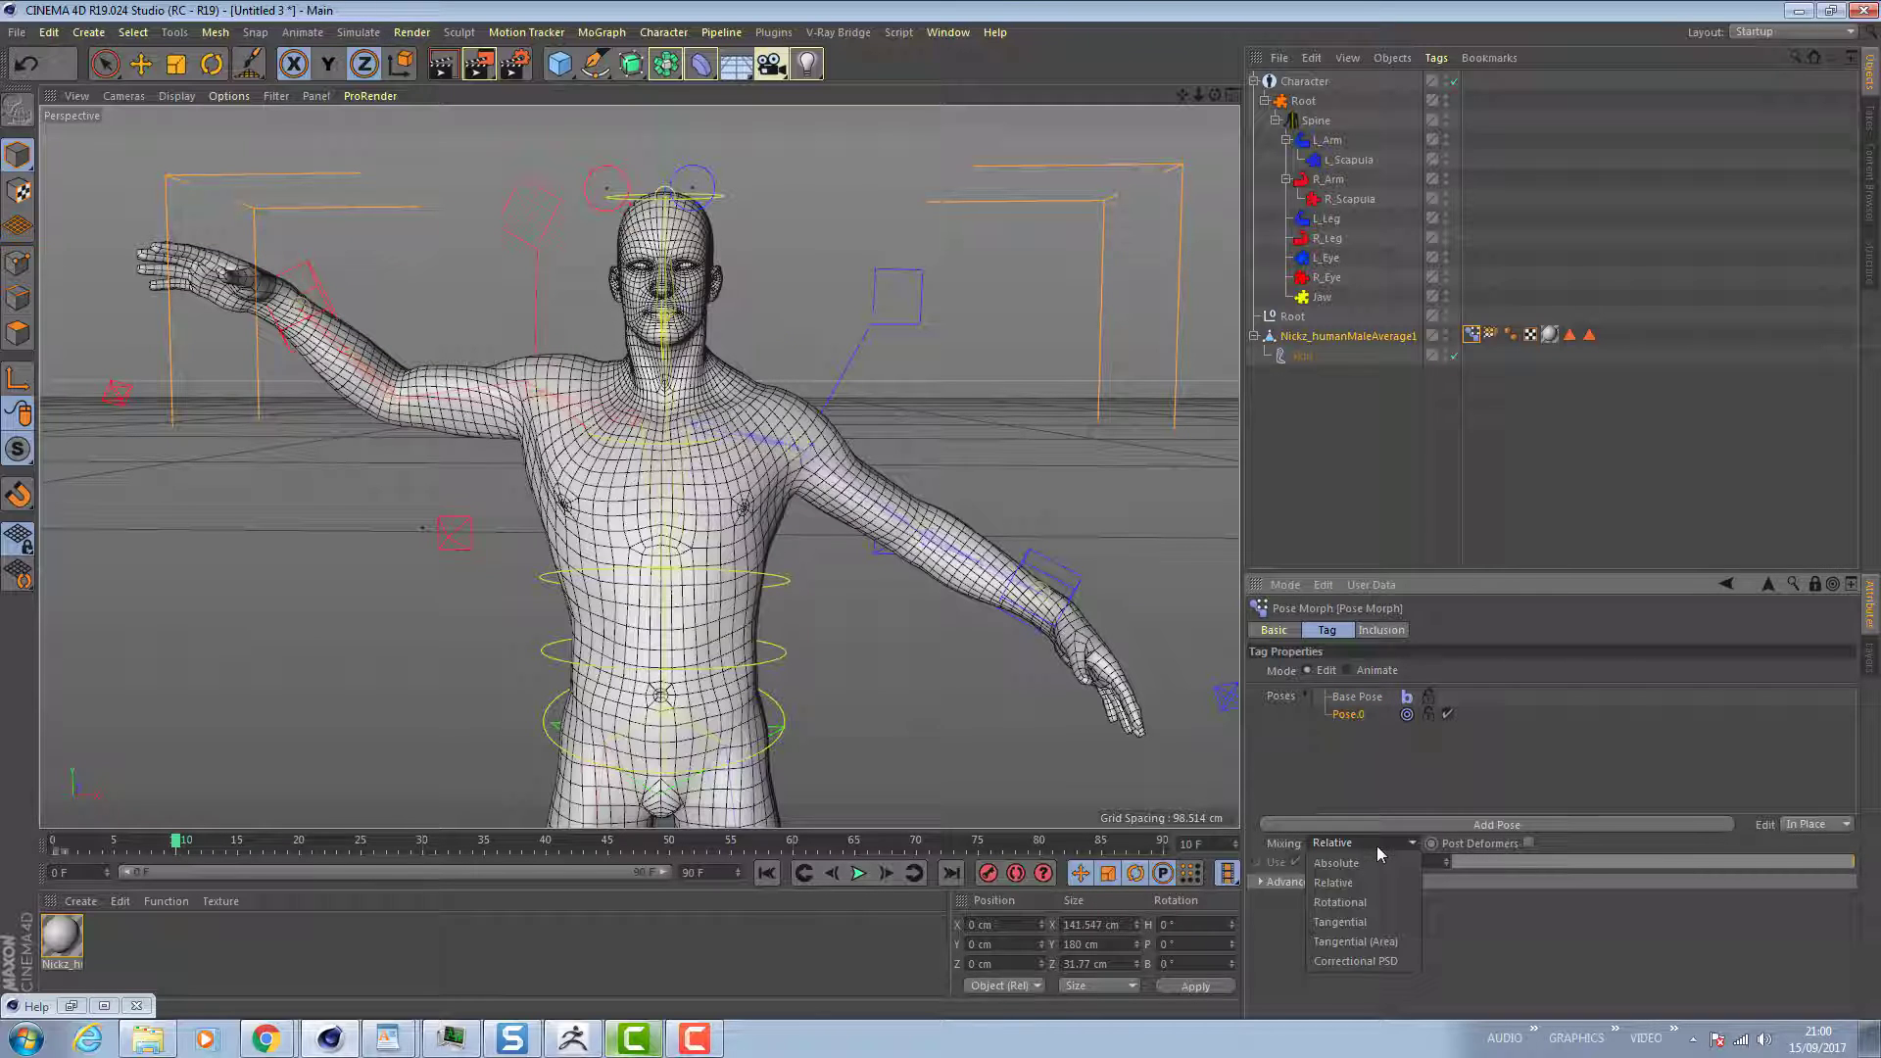
left_click(1354, 961)
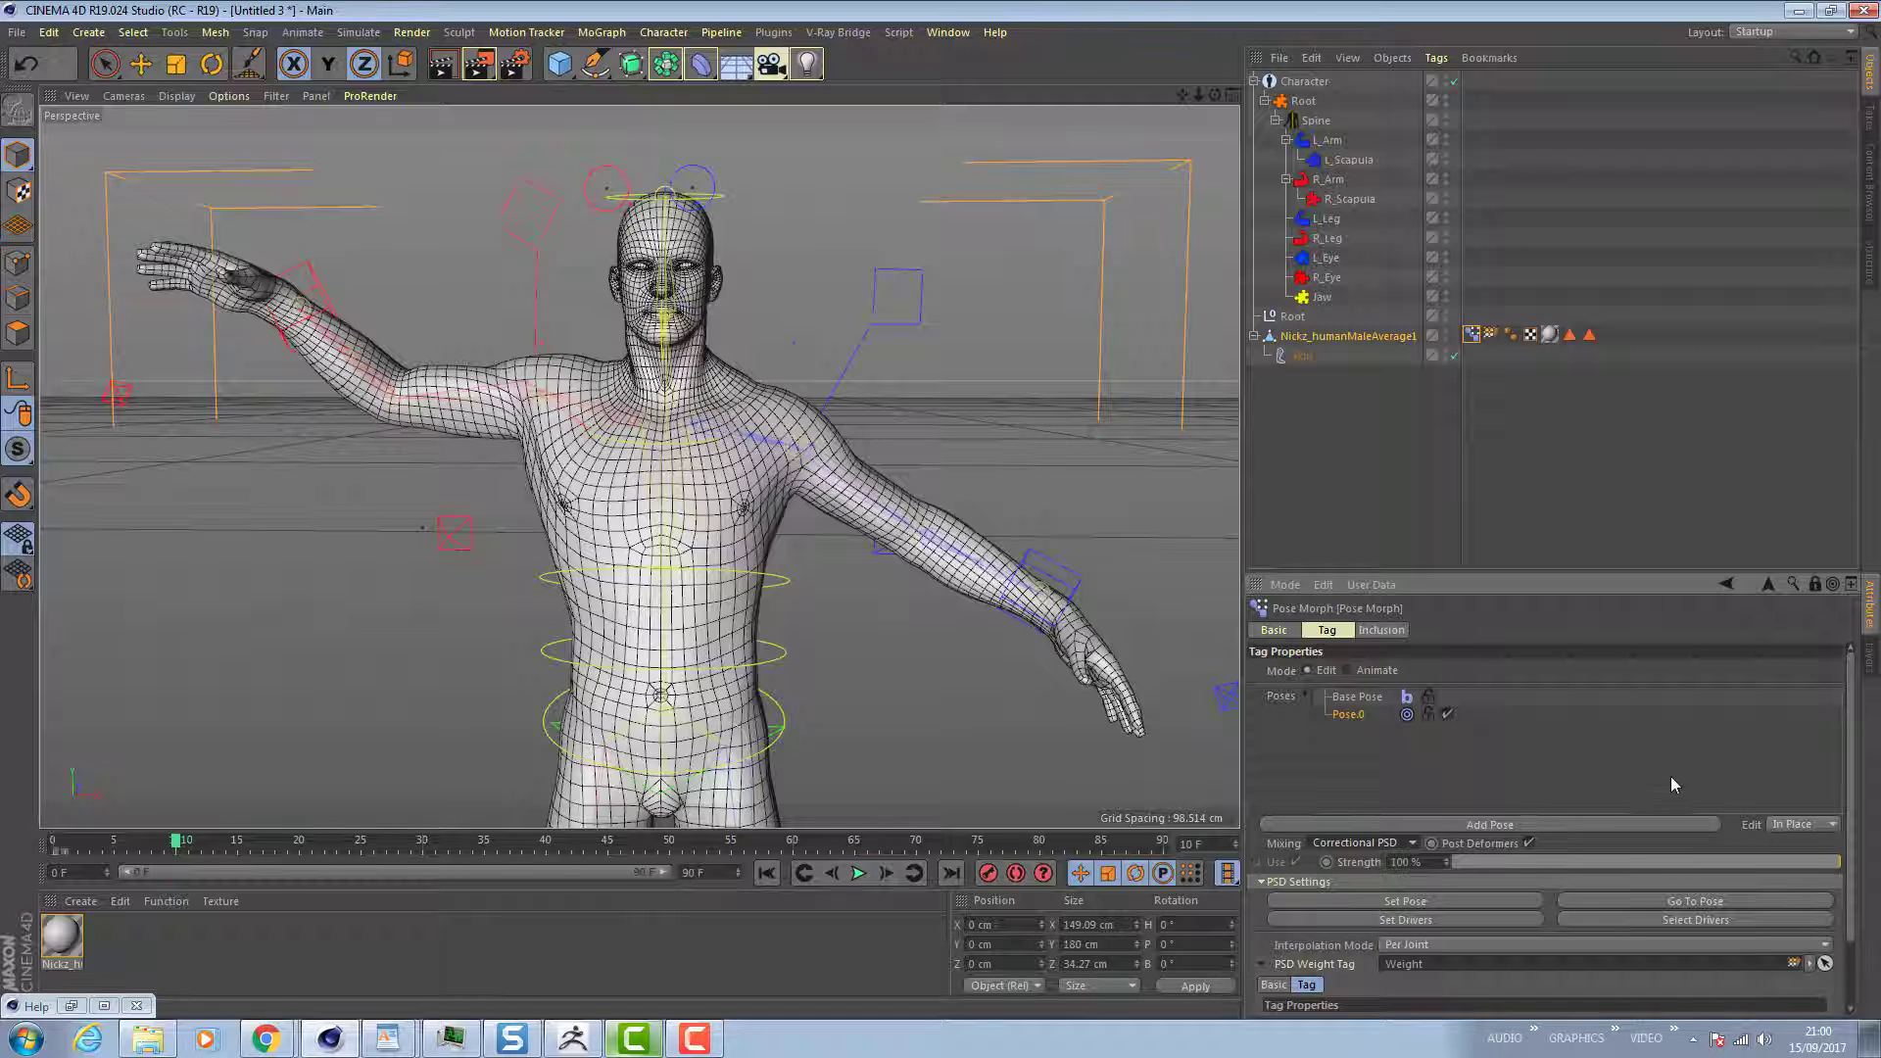
mouse_move(1550, 769)
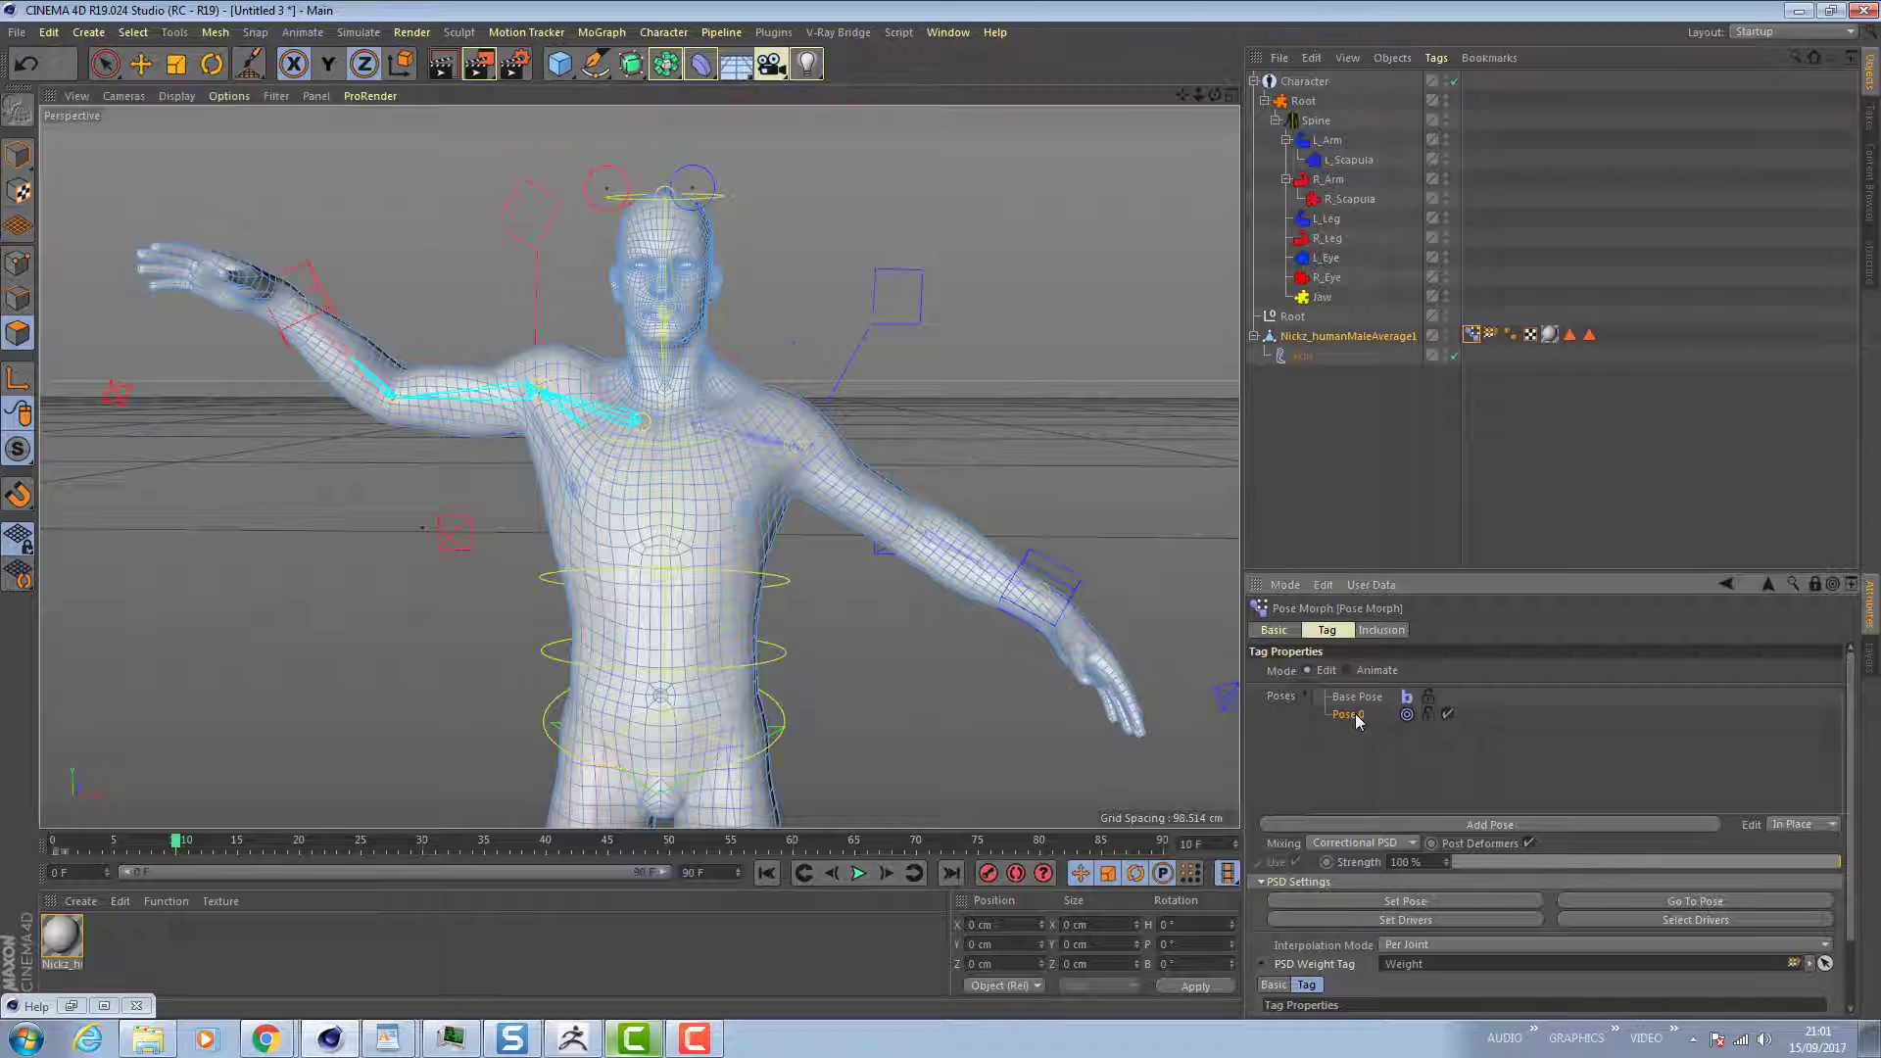
Copy and paste Pose.0, then flip the pasted copy along Z.
right_click(1343, 715)
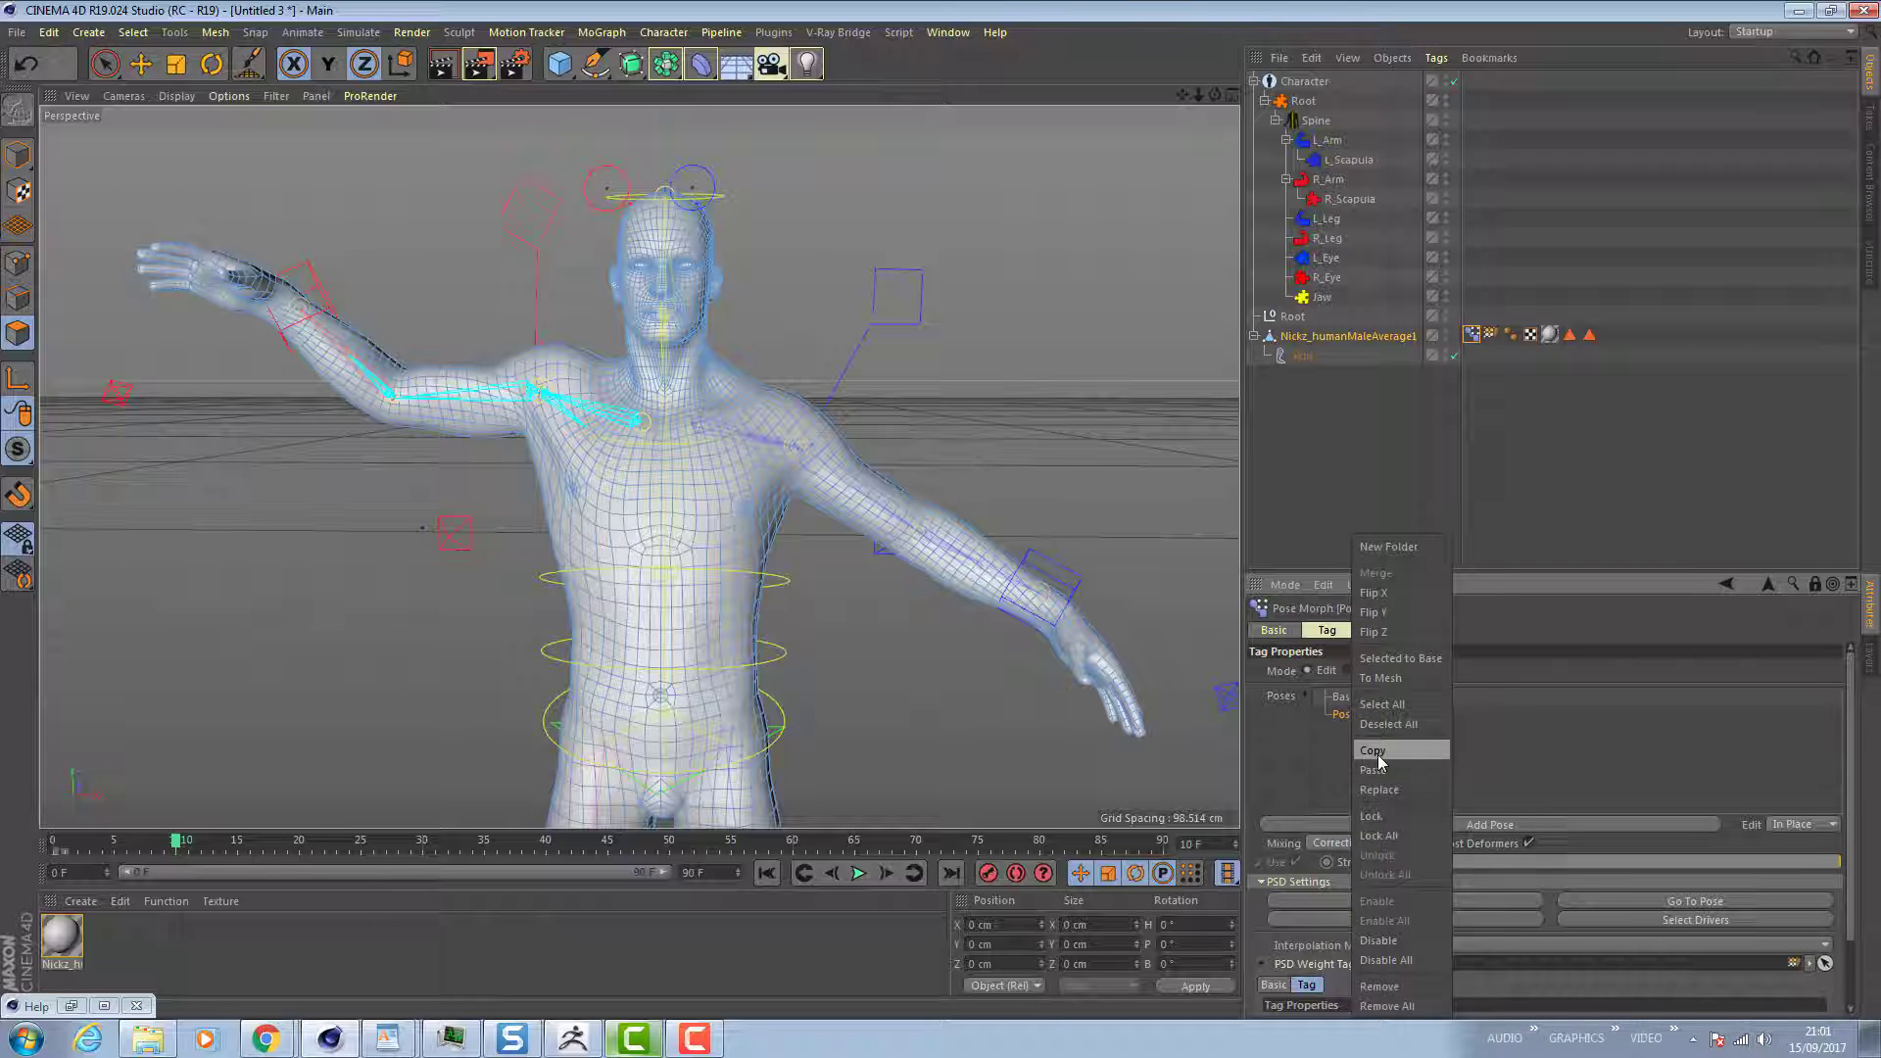
mouse_move(1378, 770)
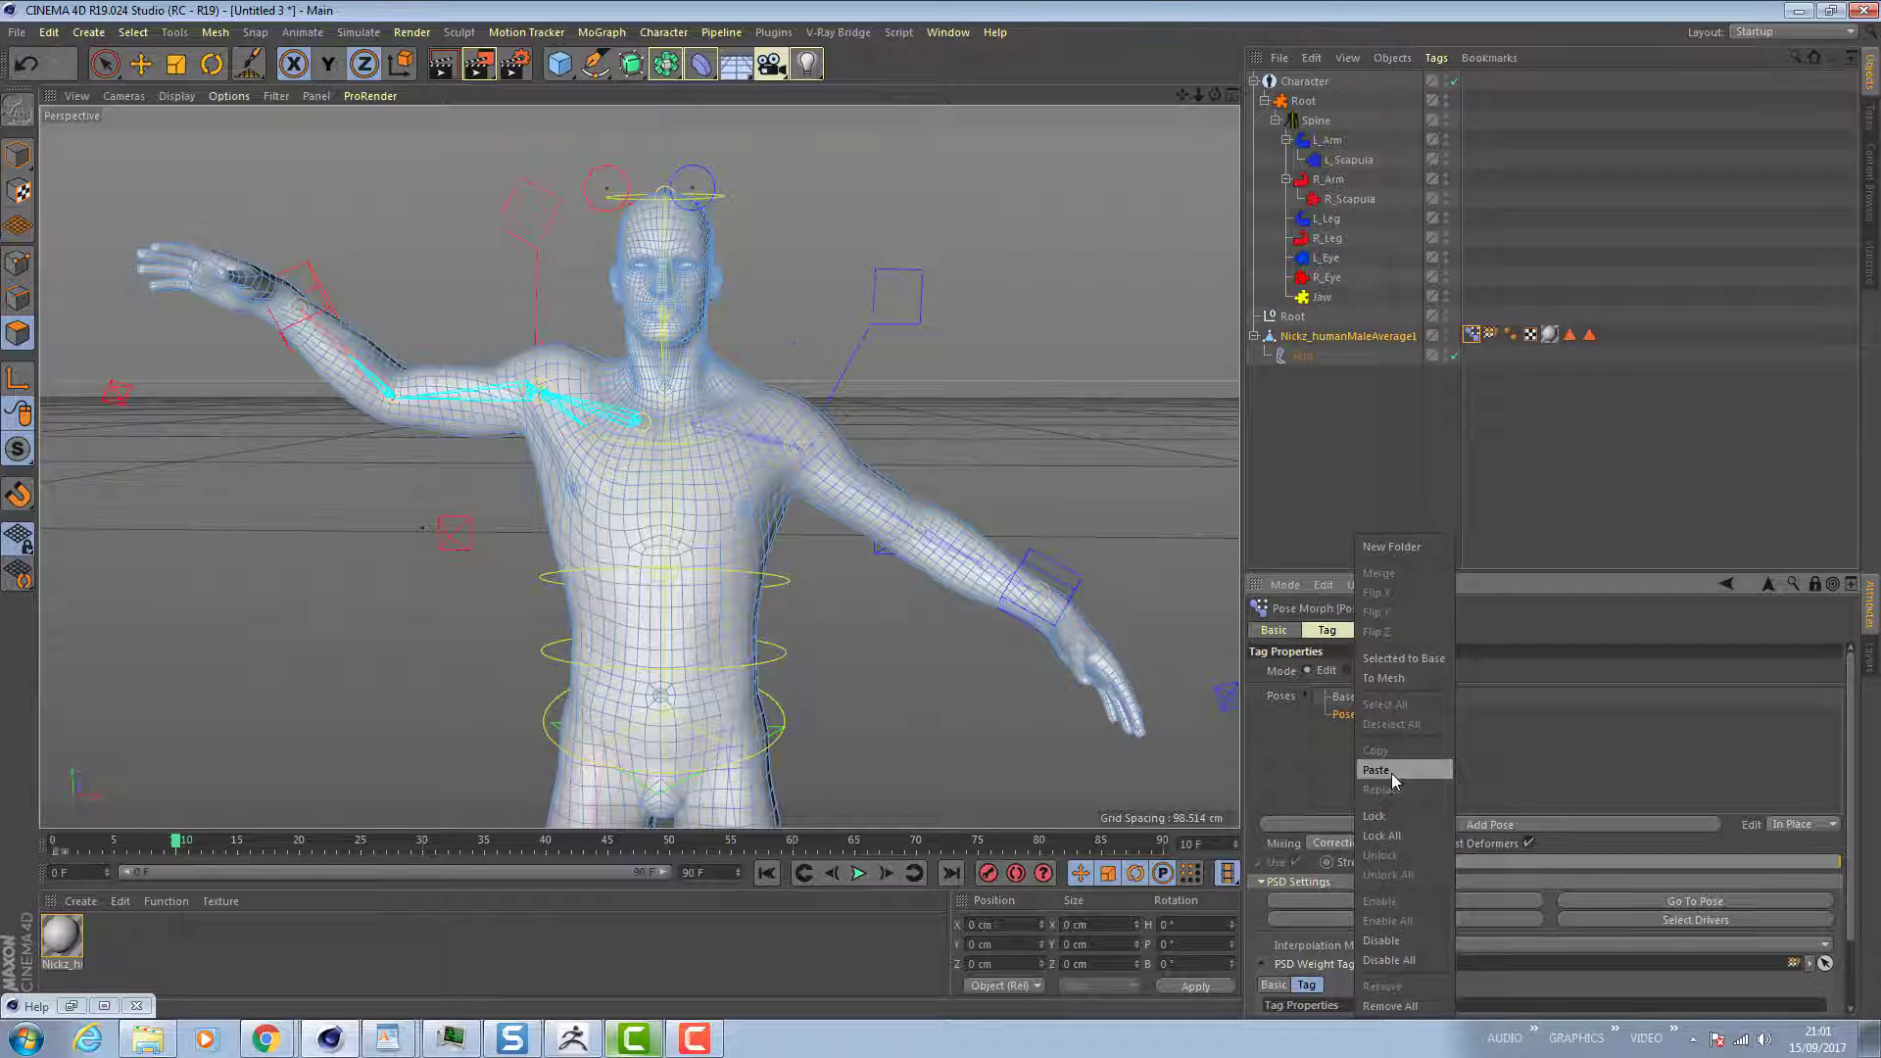
mouse_move(1372, 632)
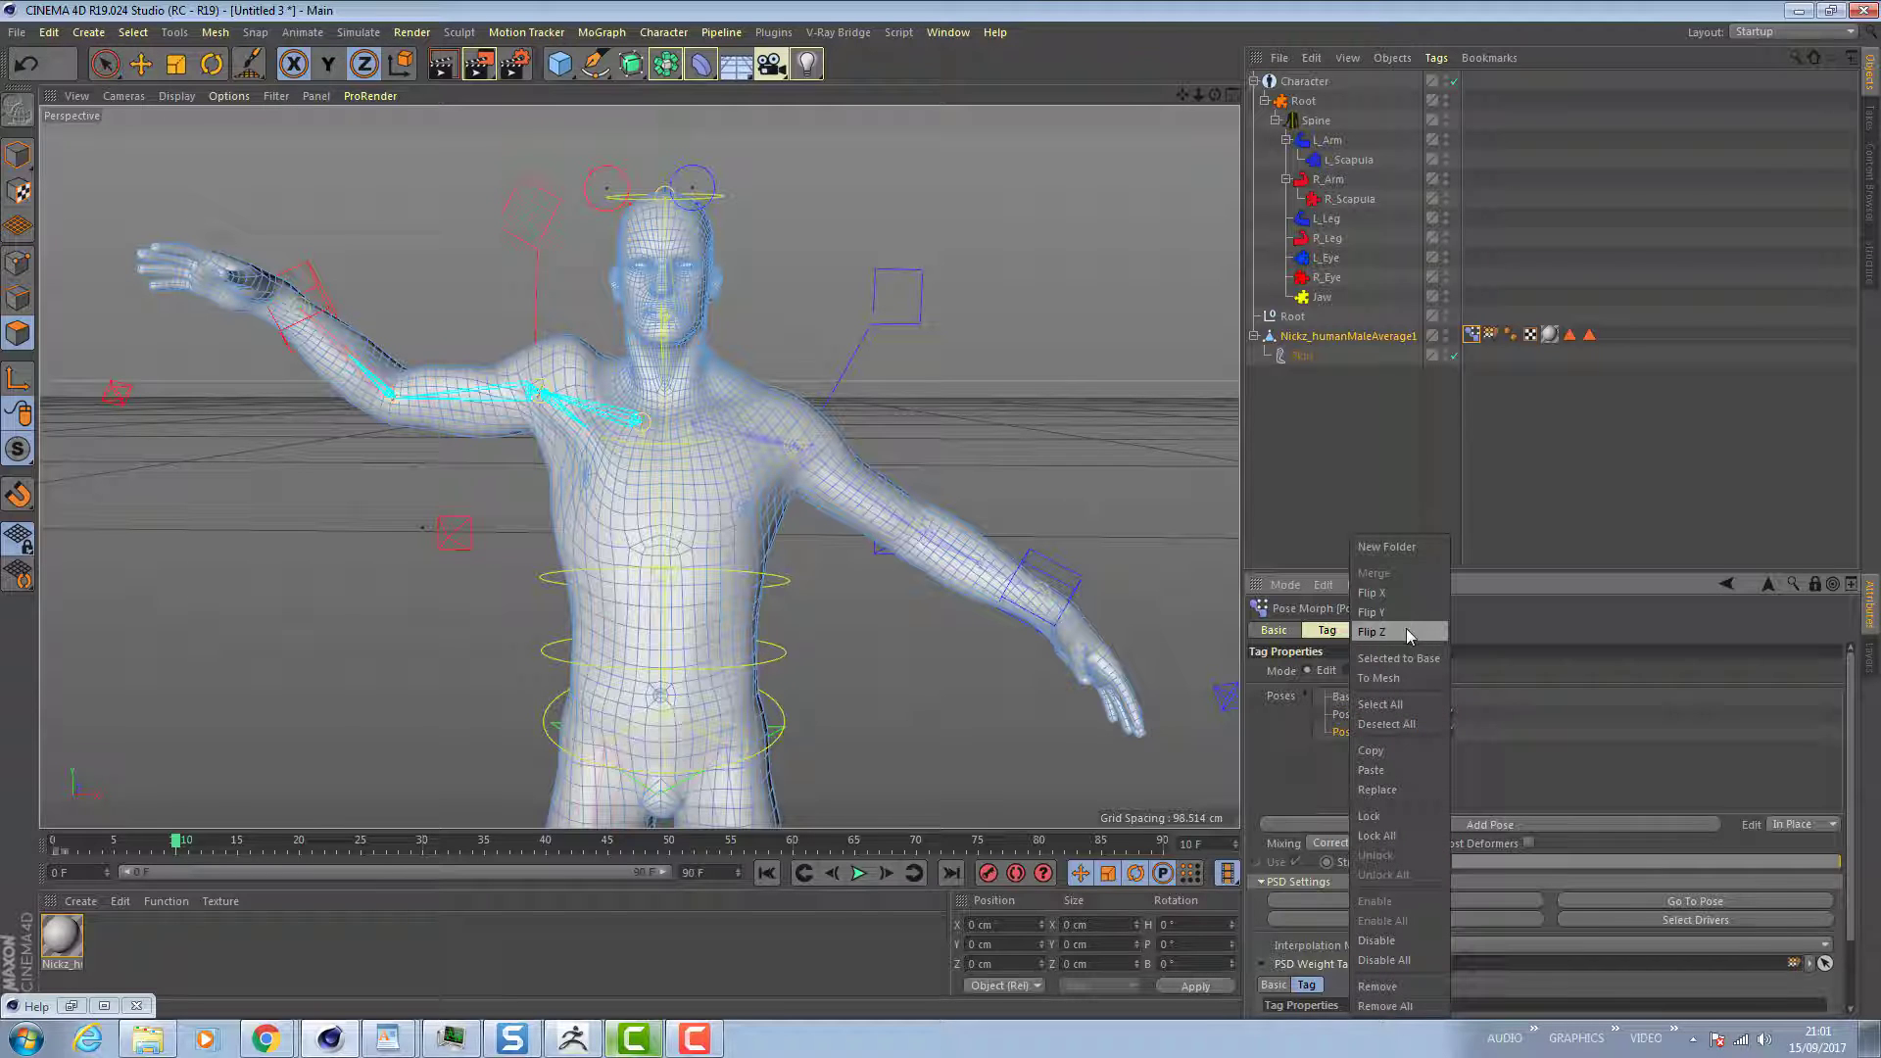
left_click(1373, 632)
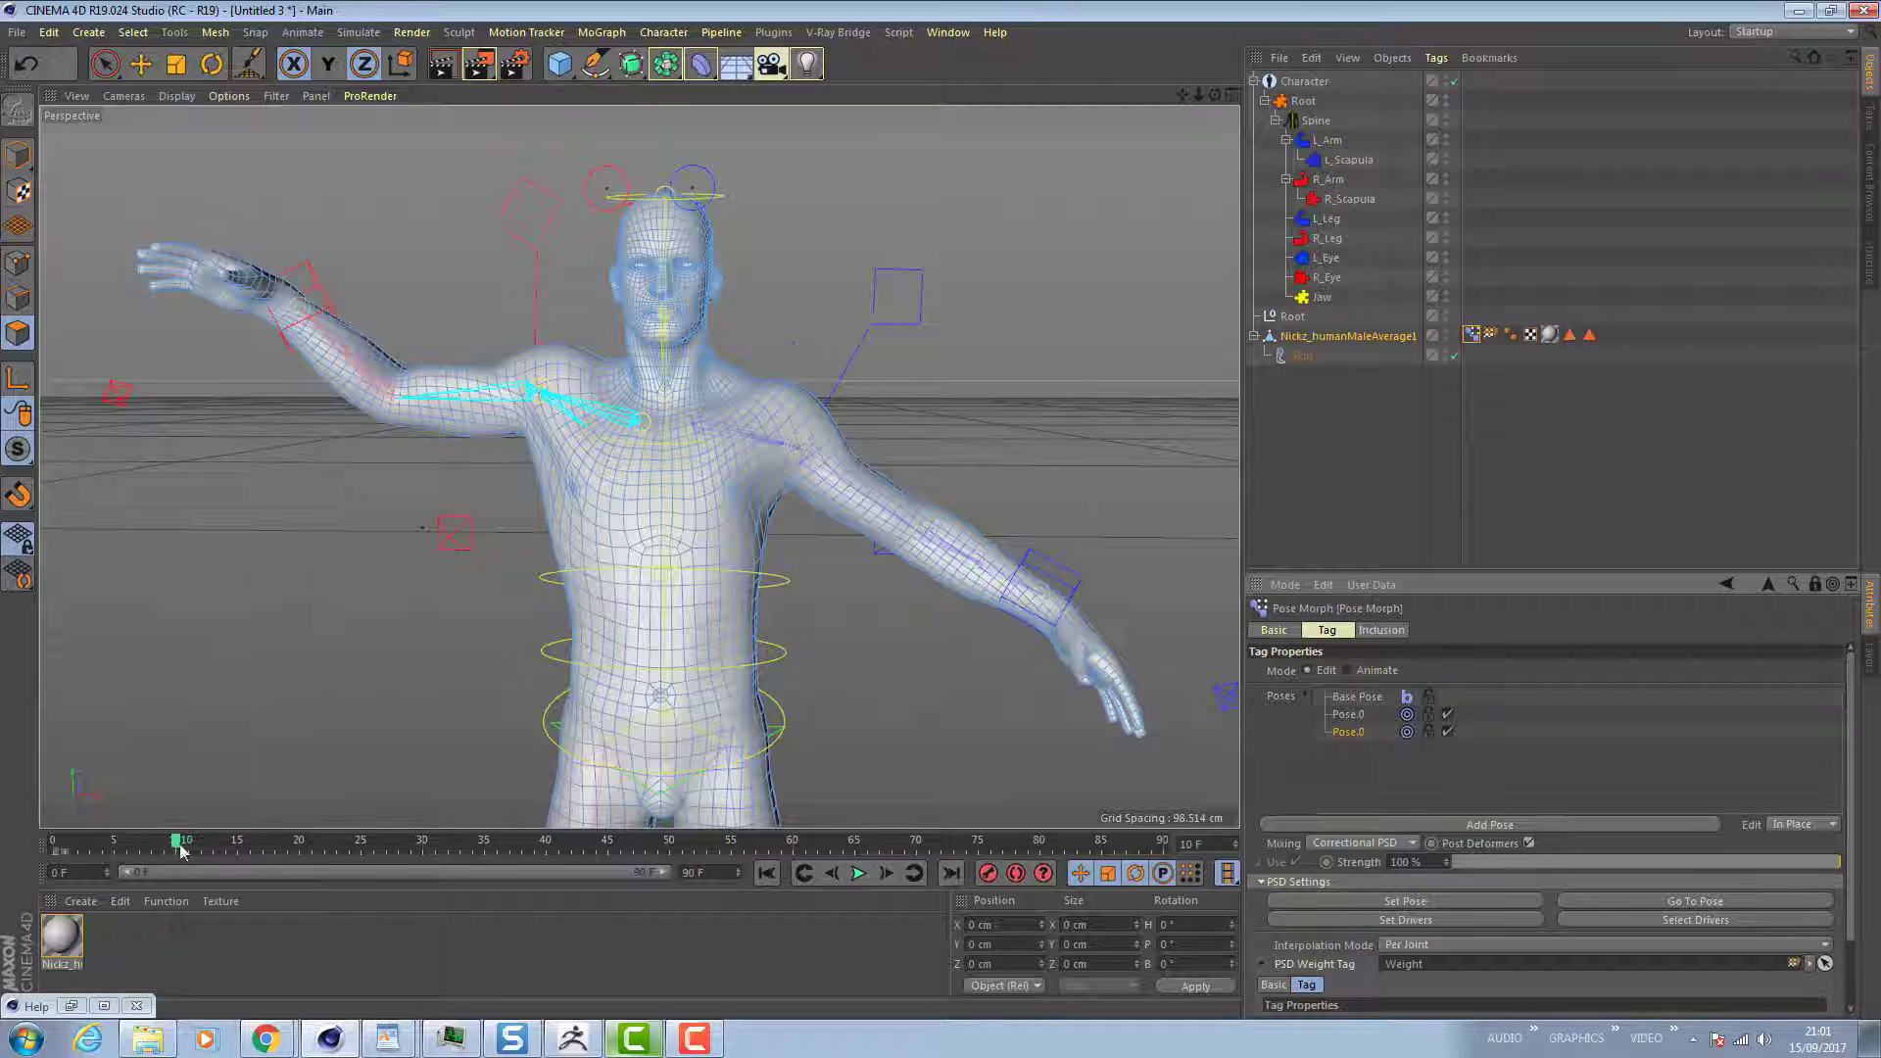
Scrub through the left and right arm raises and return the character to T-pose.
left_click_drag(182, 840, 553, 839)
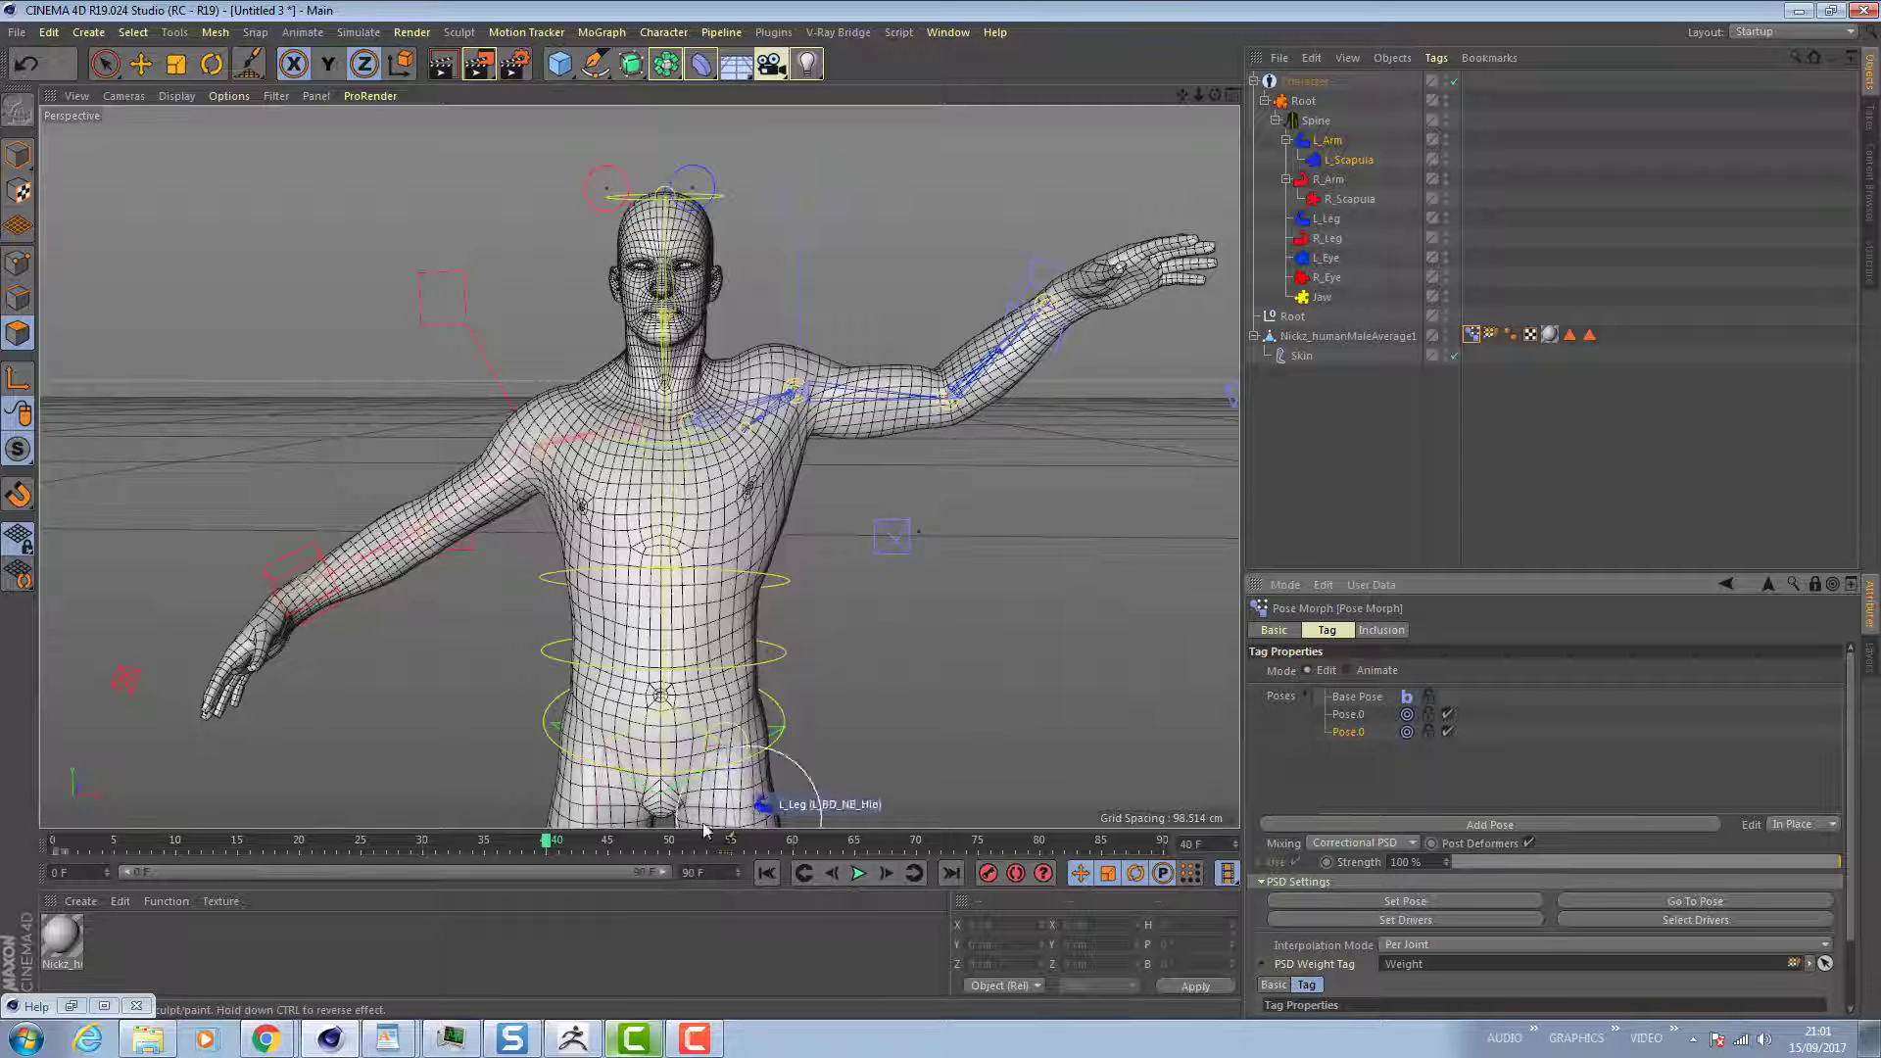
left_click_drag(552, 840, 525, 840)
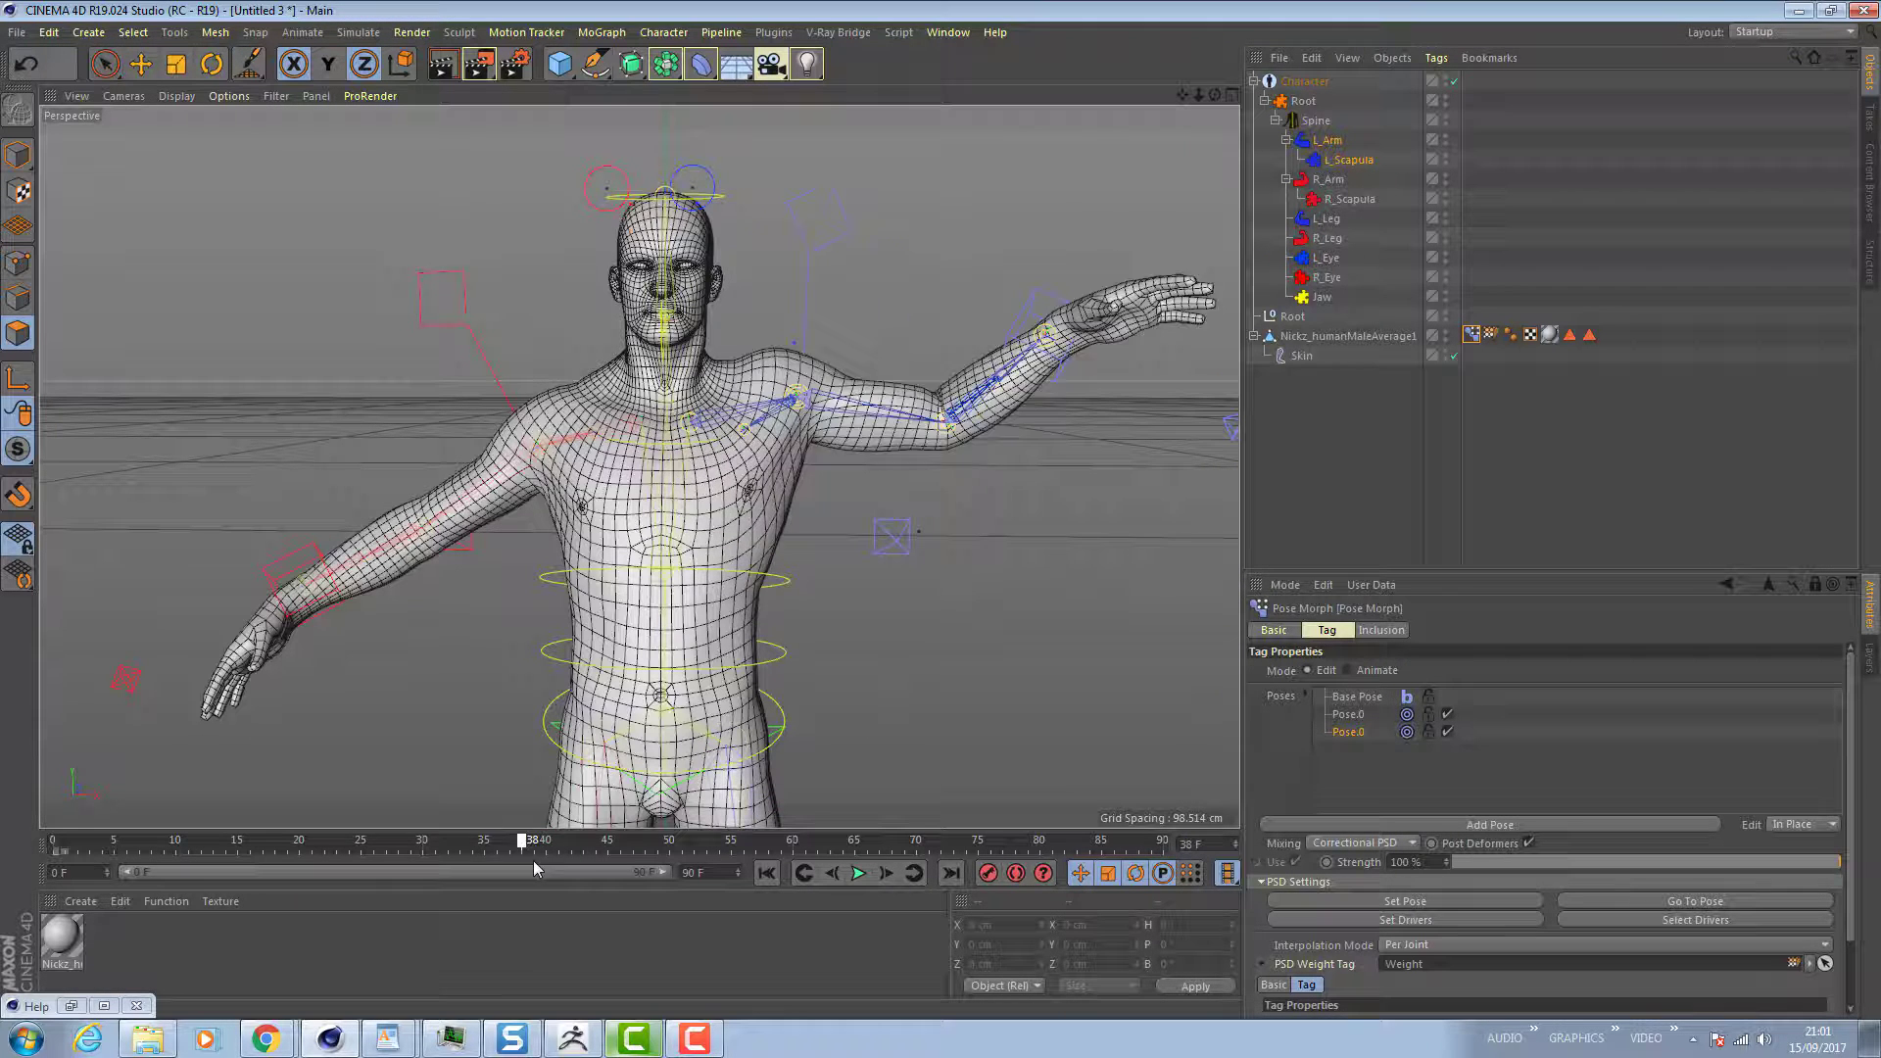
left_click_drag(523, 840, 456, 840)
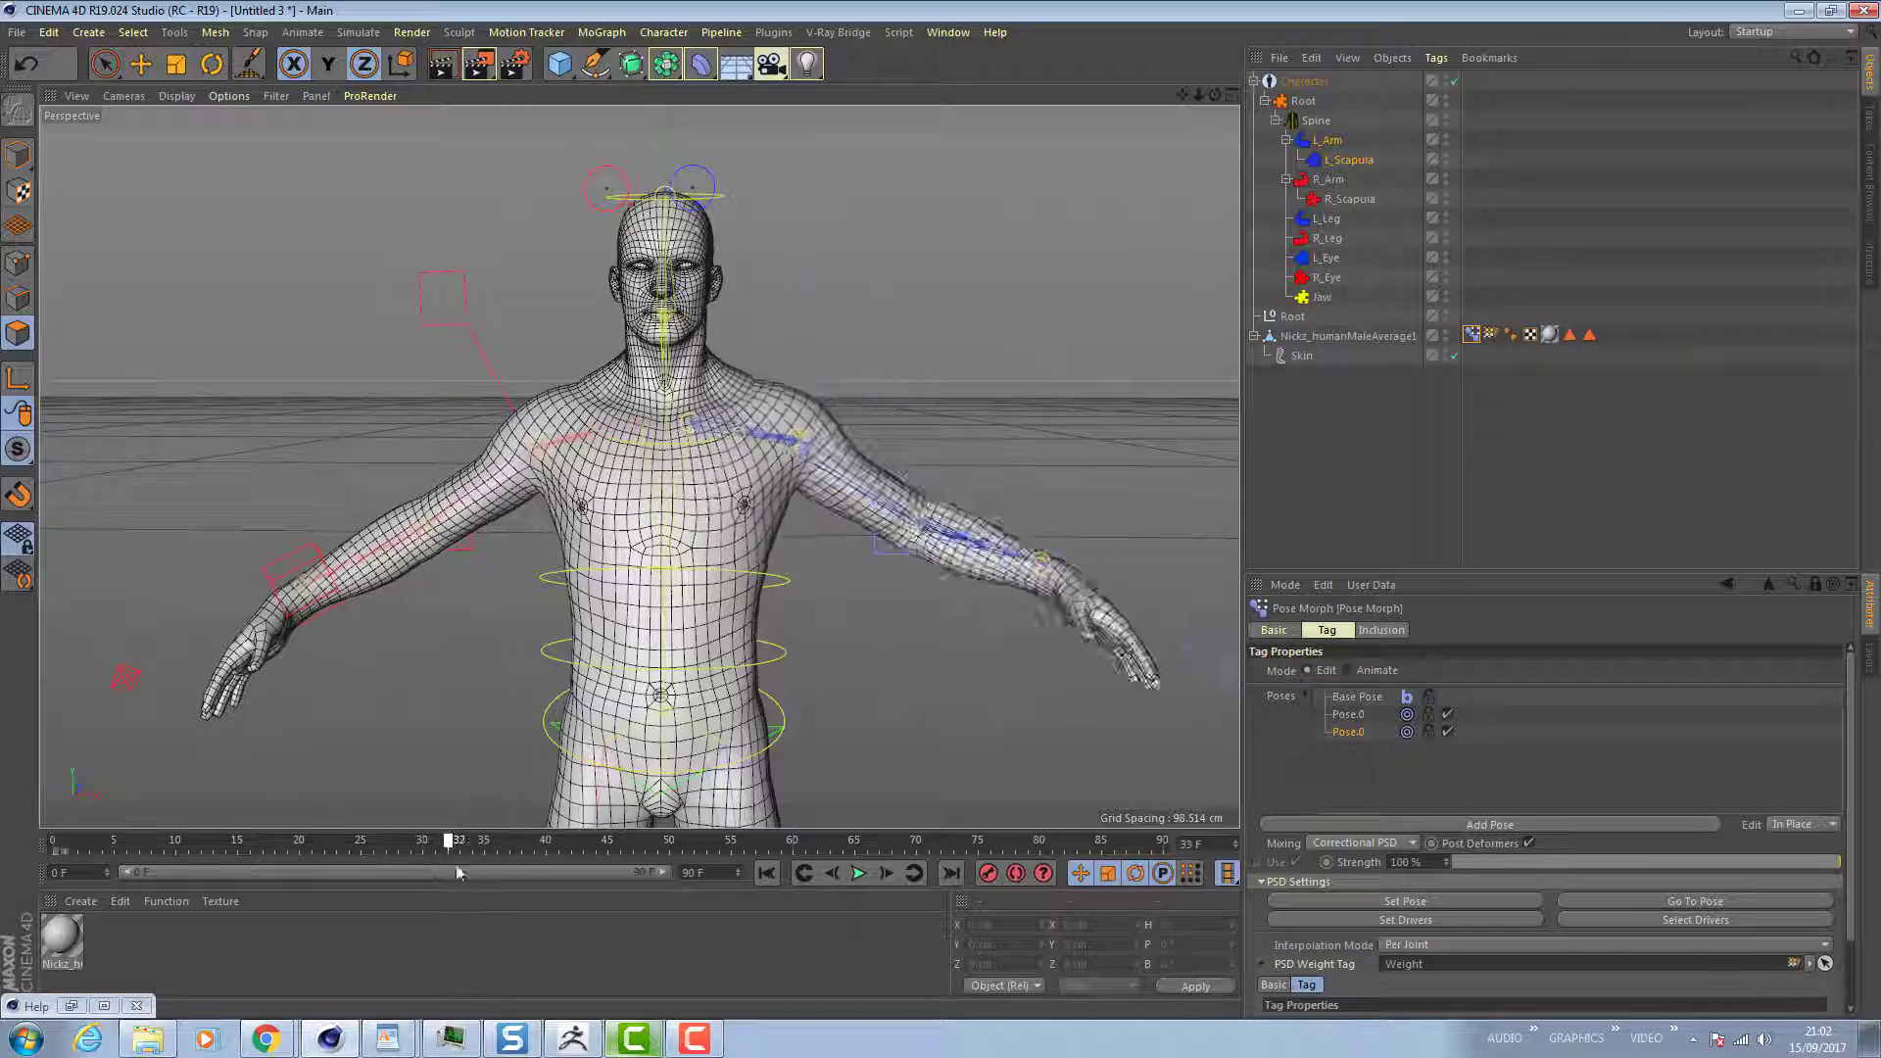
left_click_drag(454, 839, 490, 839)
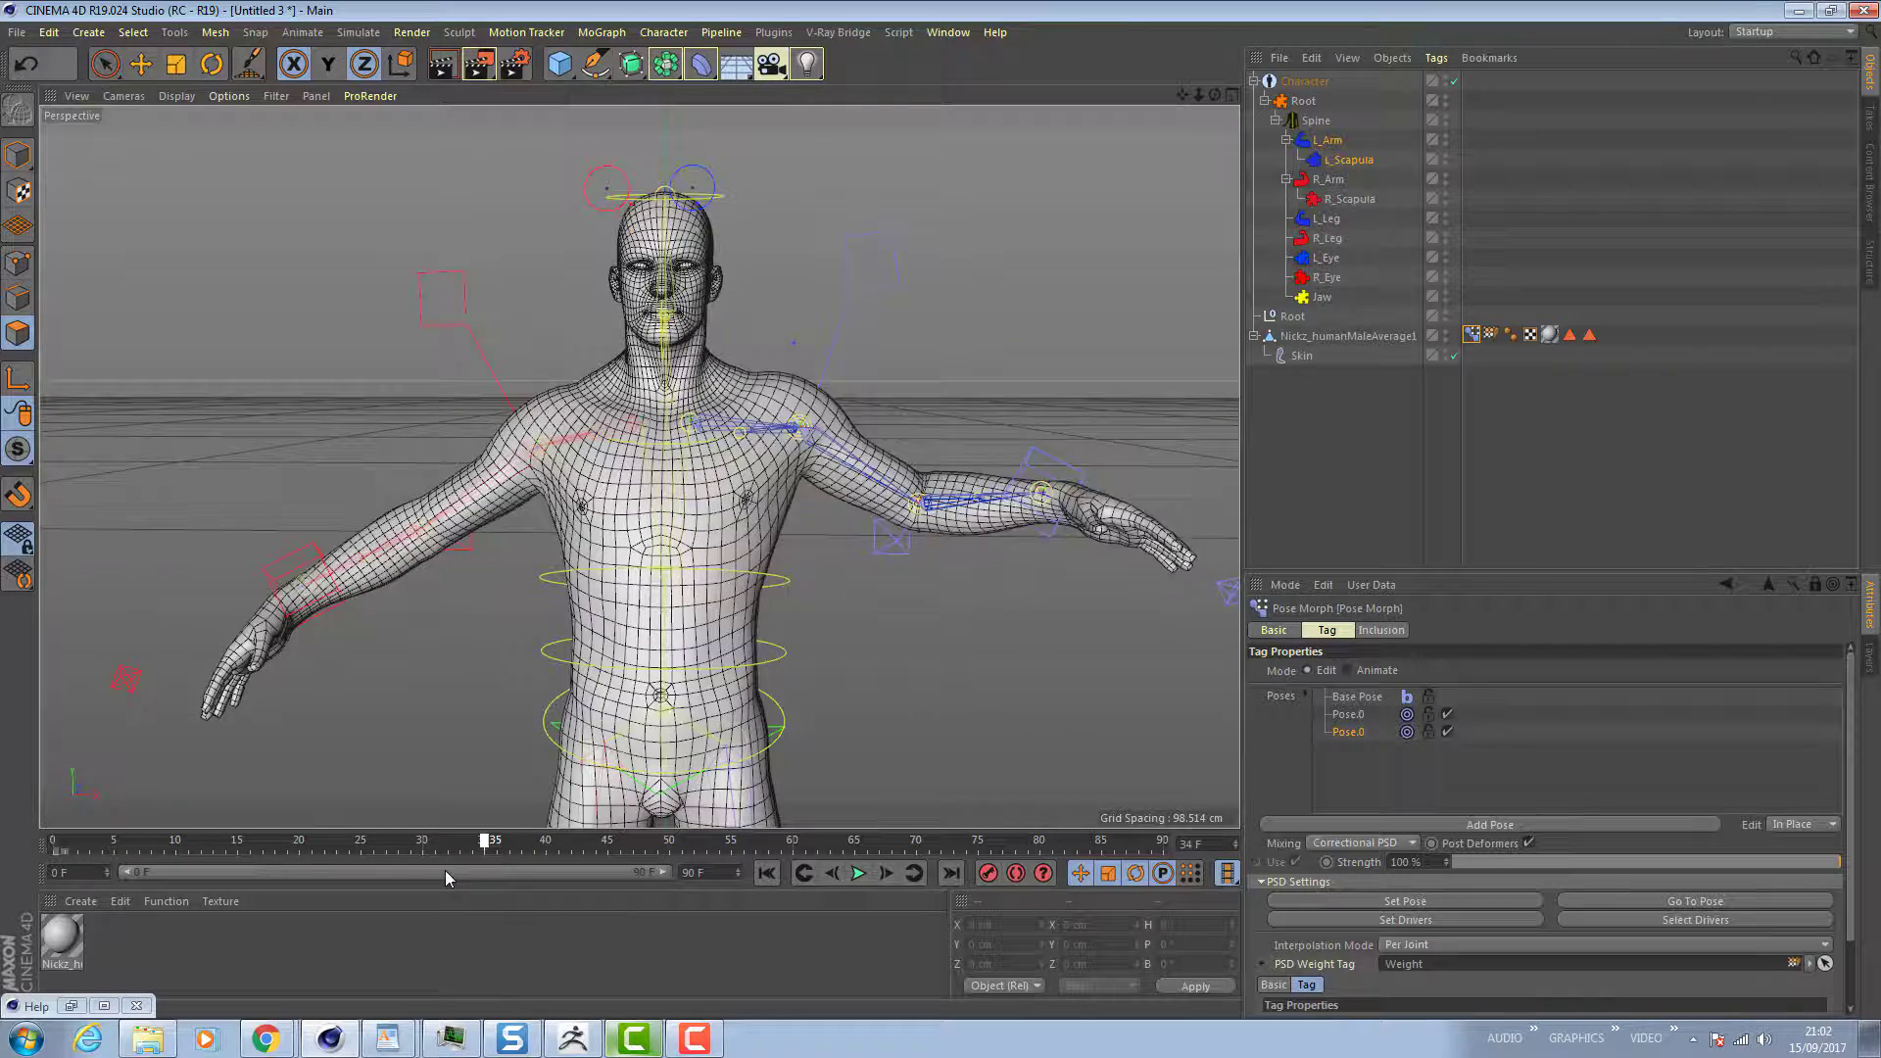
left_click_drag(490, 851, 480, 852)
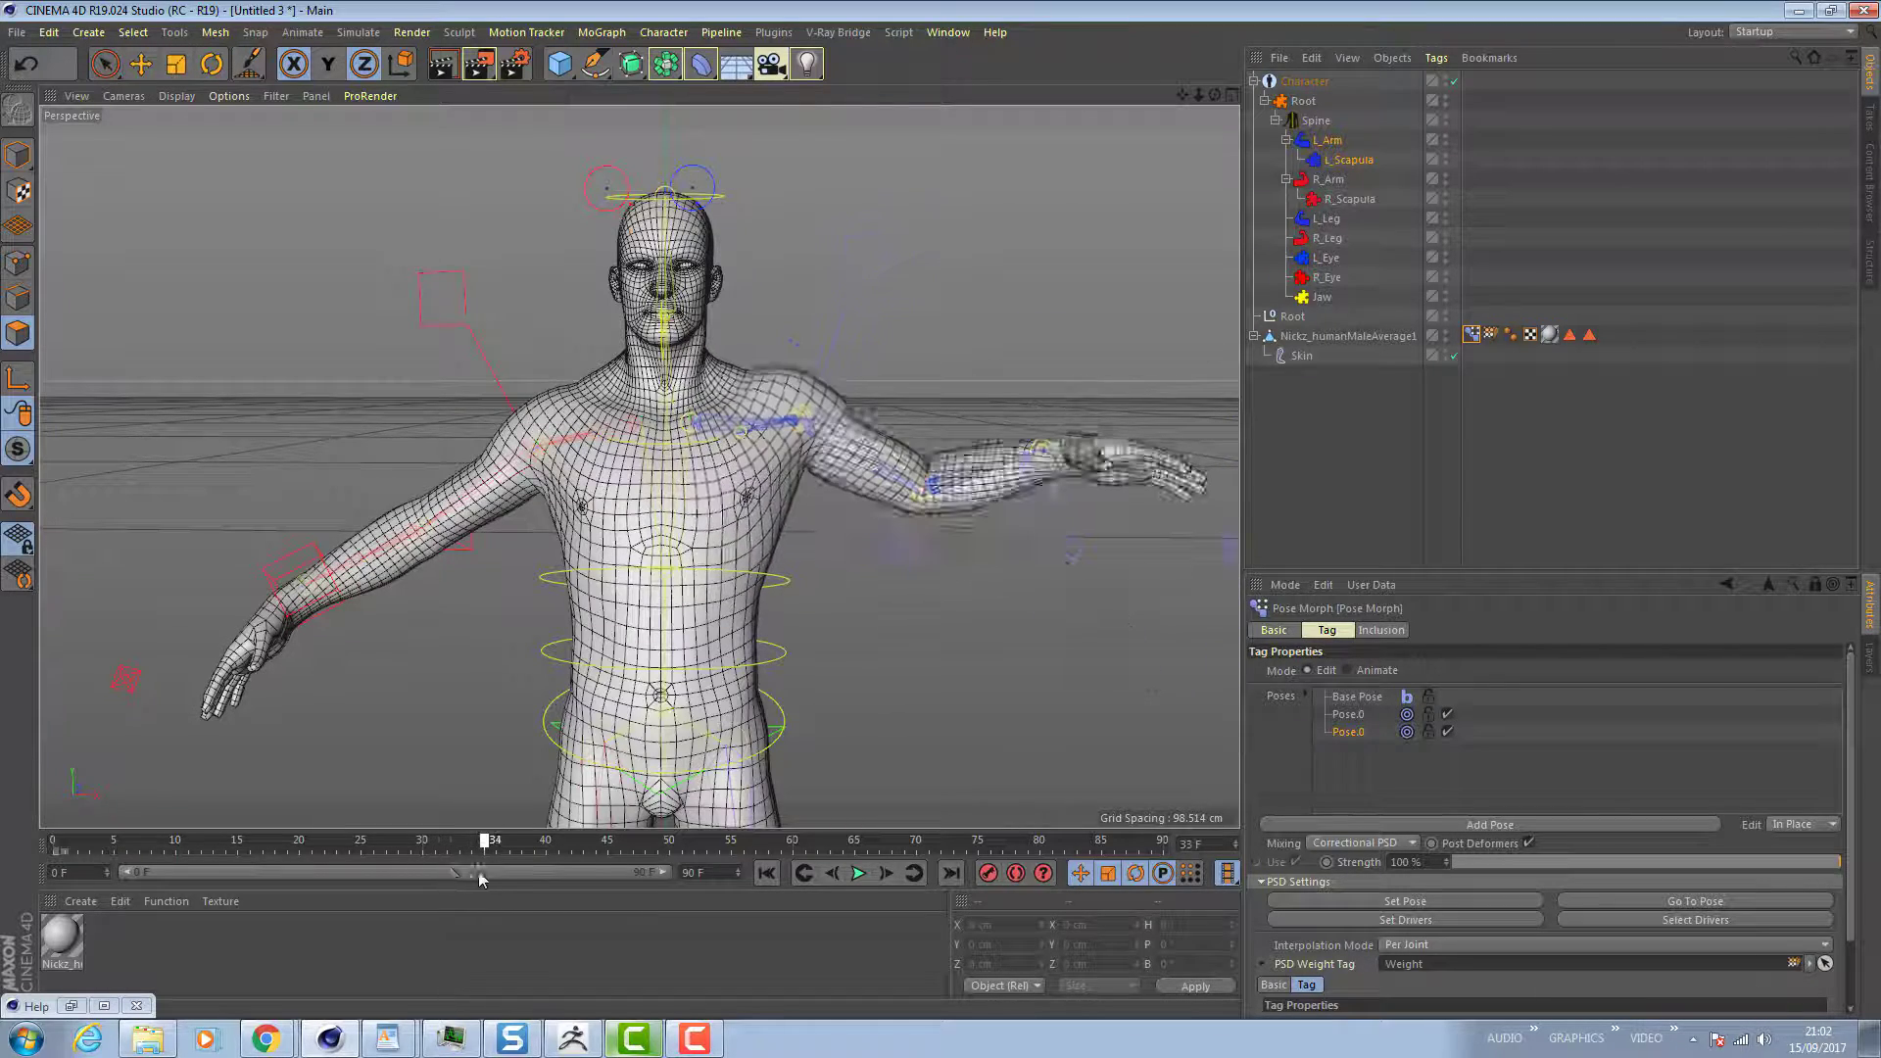
left_click_drag(486, 872, 144, 872)
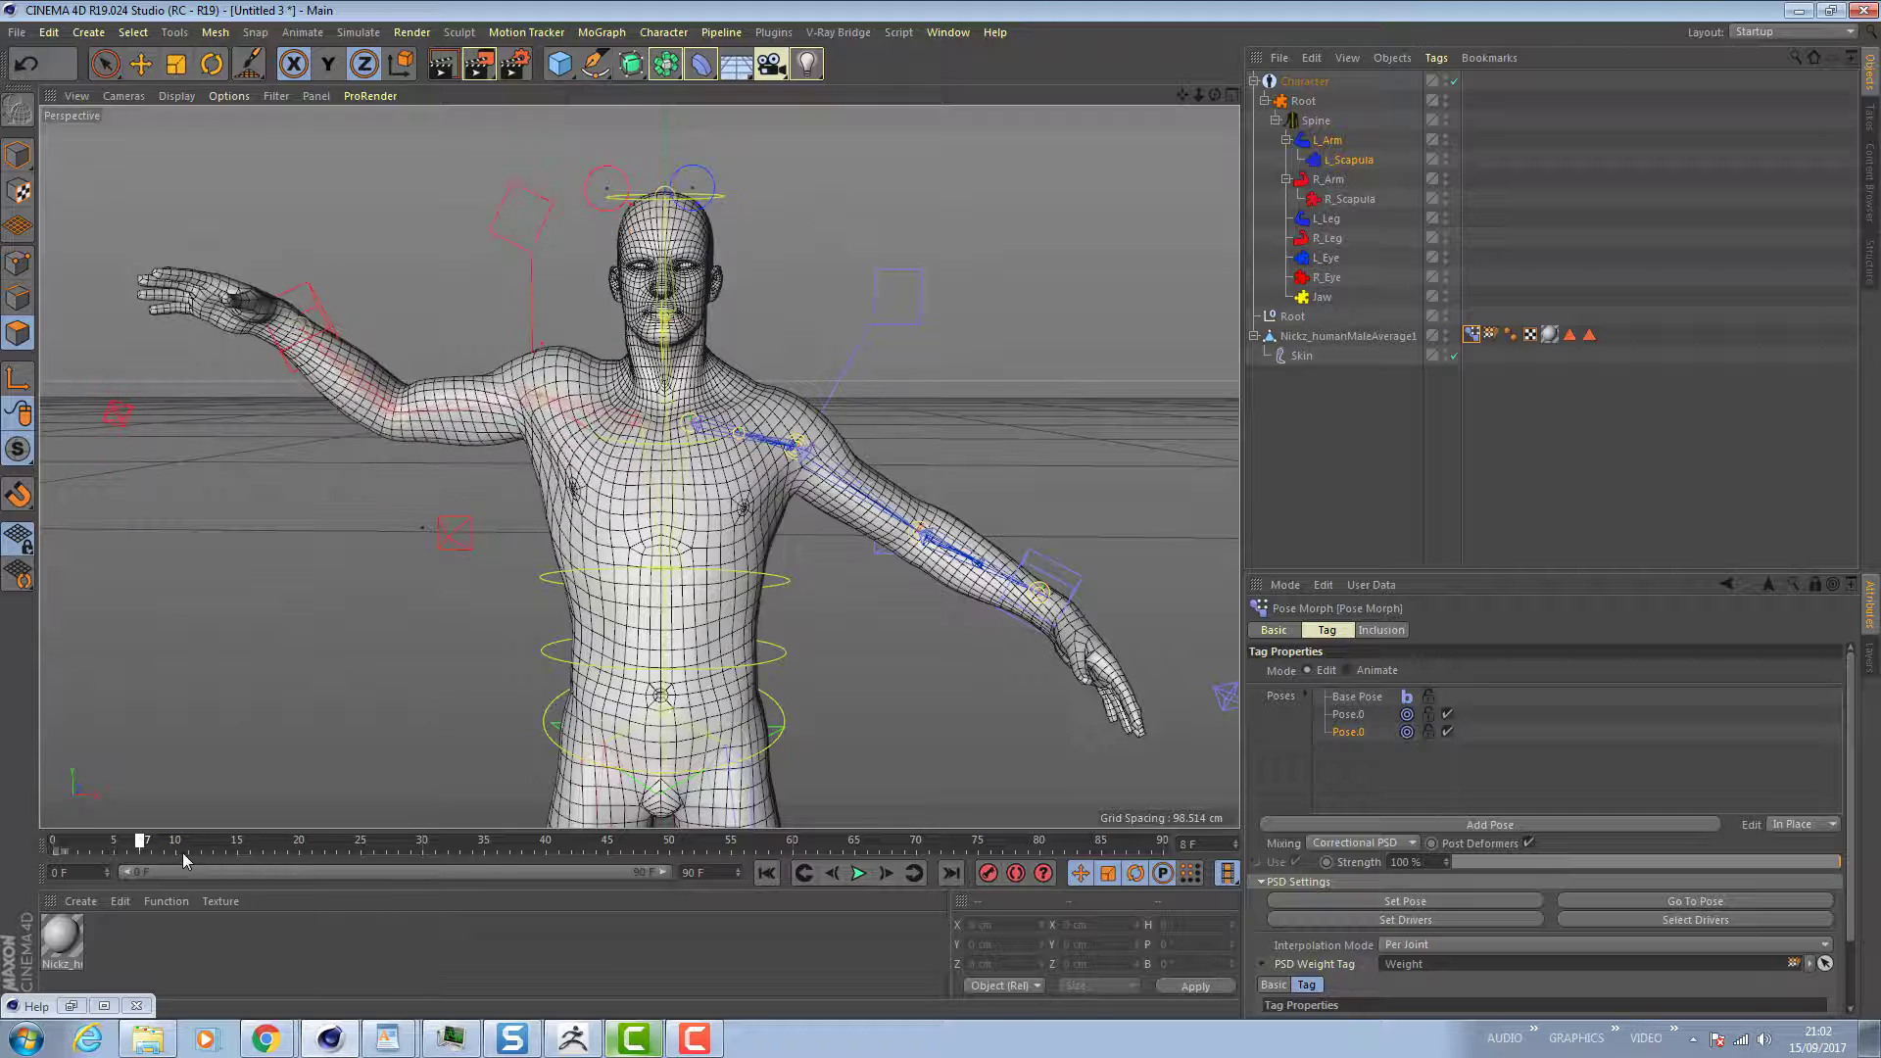
left_click_drag(141, 840, 412, 840)
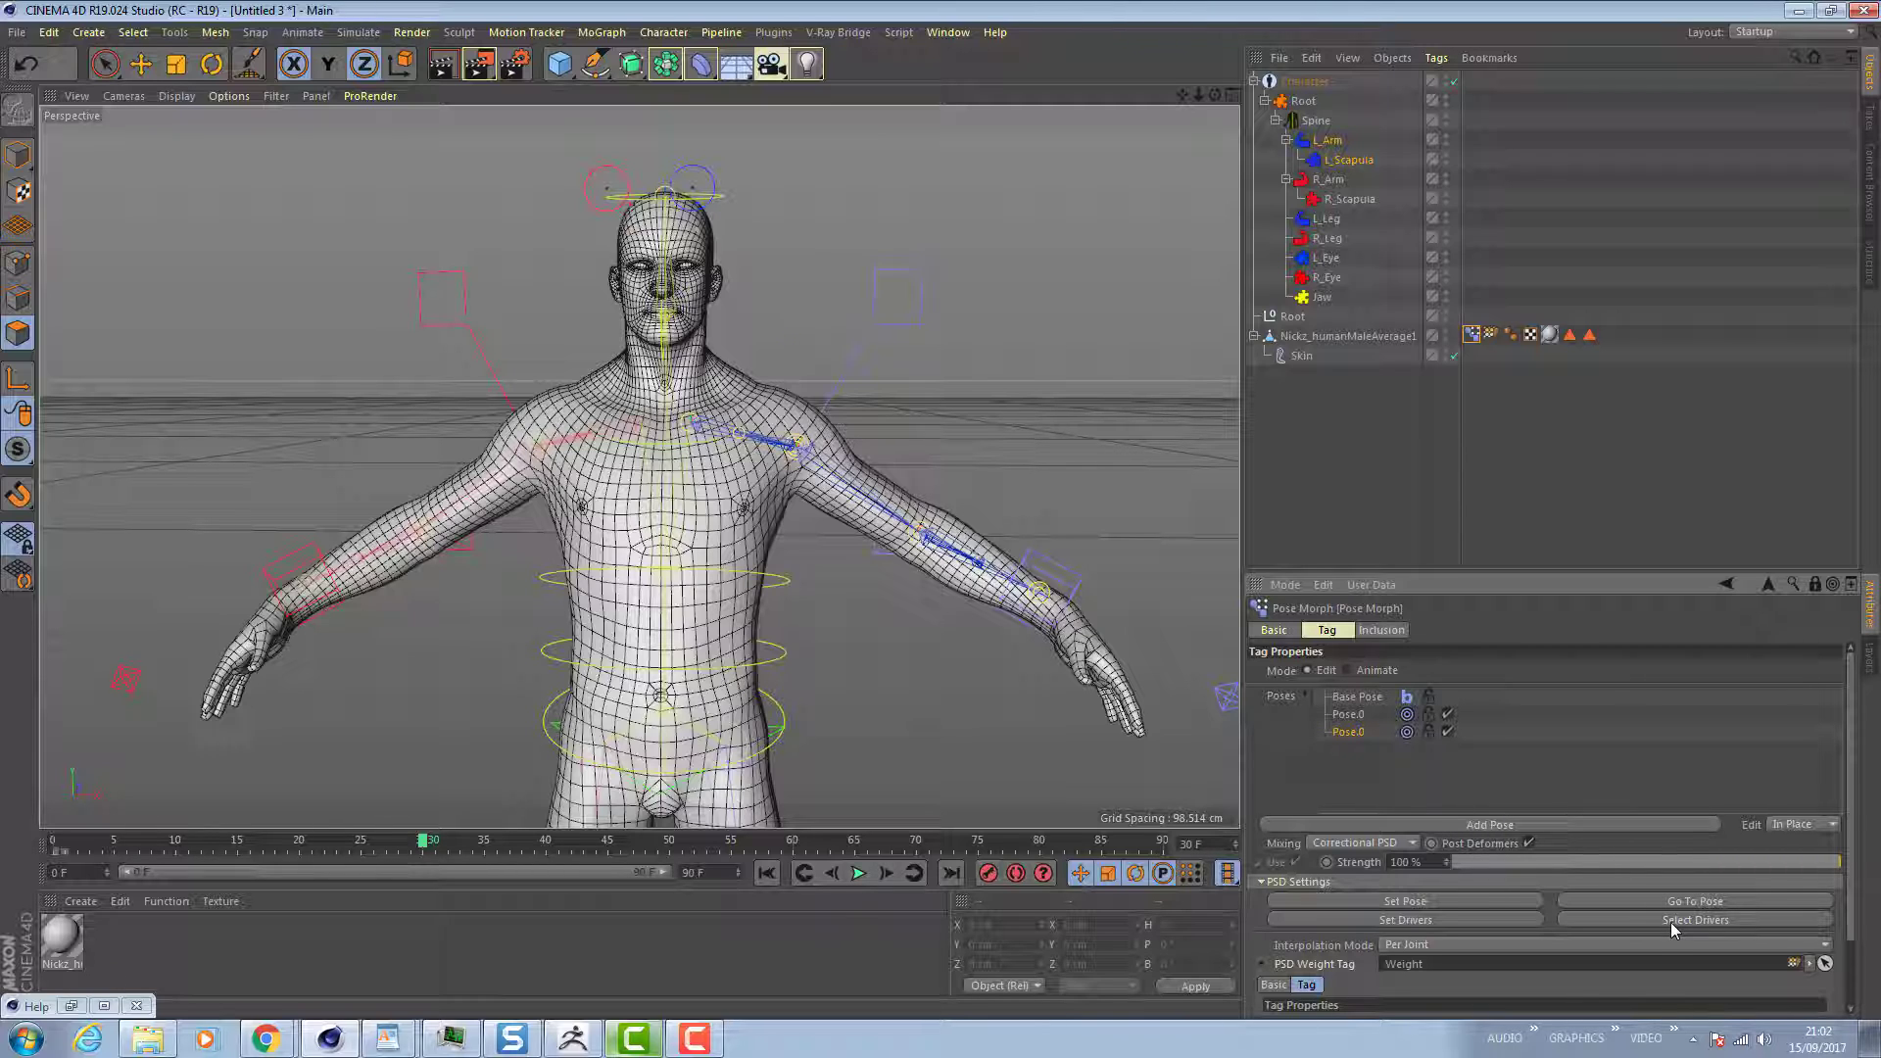
mouse_move(1398, 804)
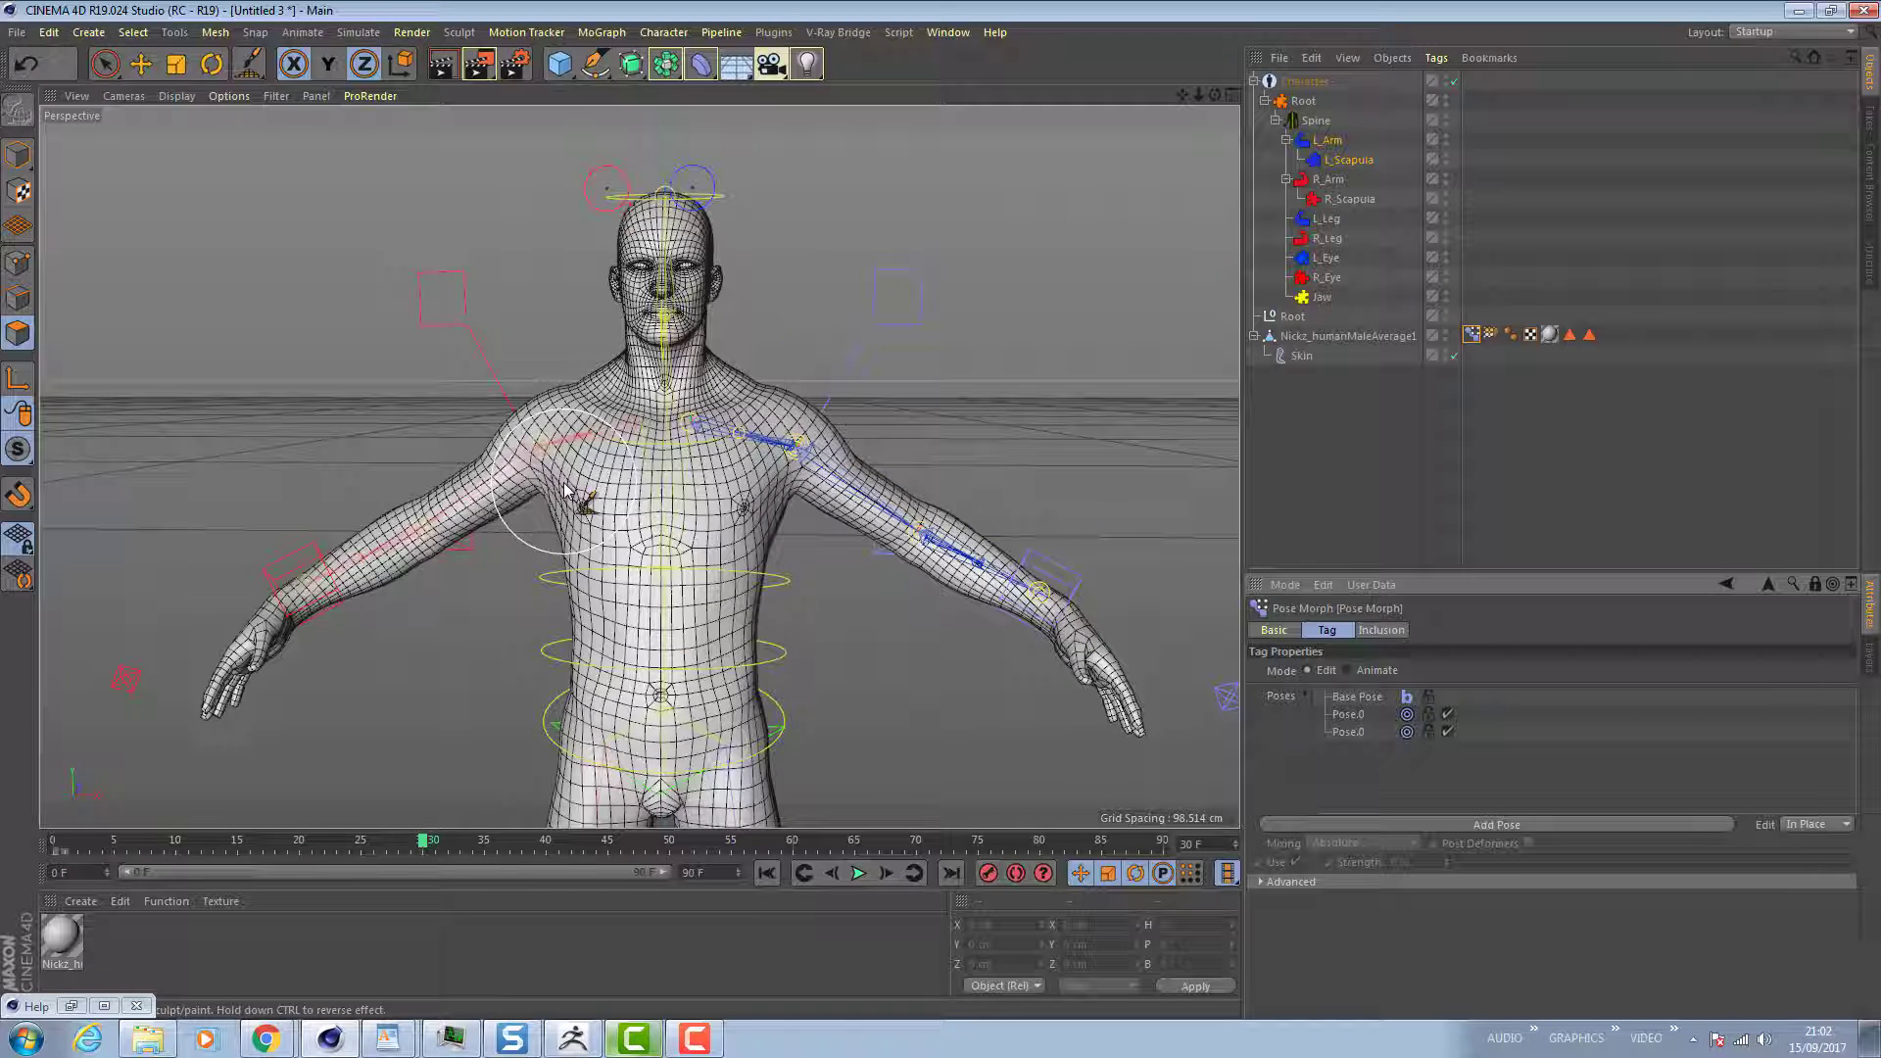
Rename the first pose to 'right'.
left_click(918, 496)
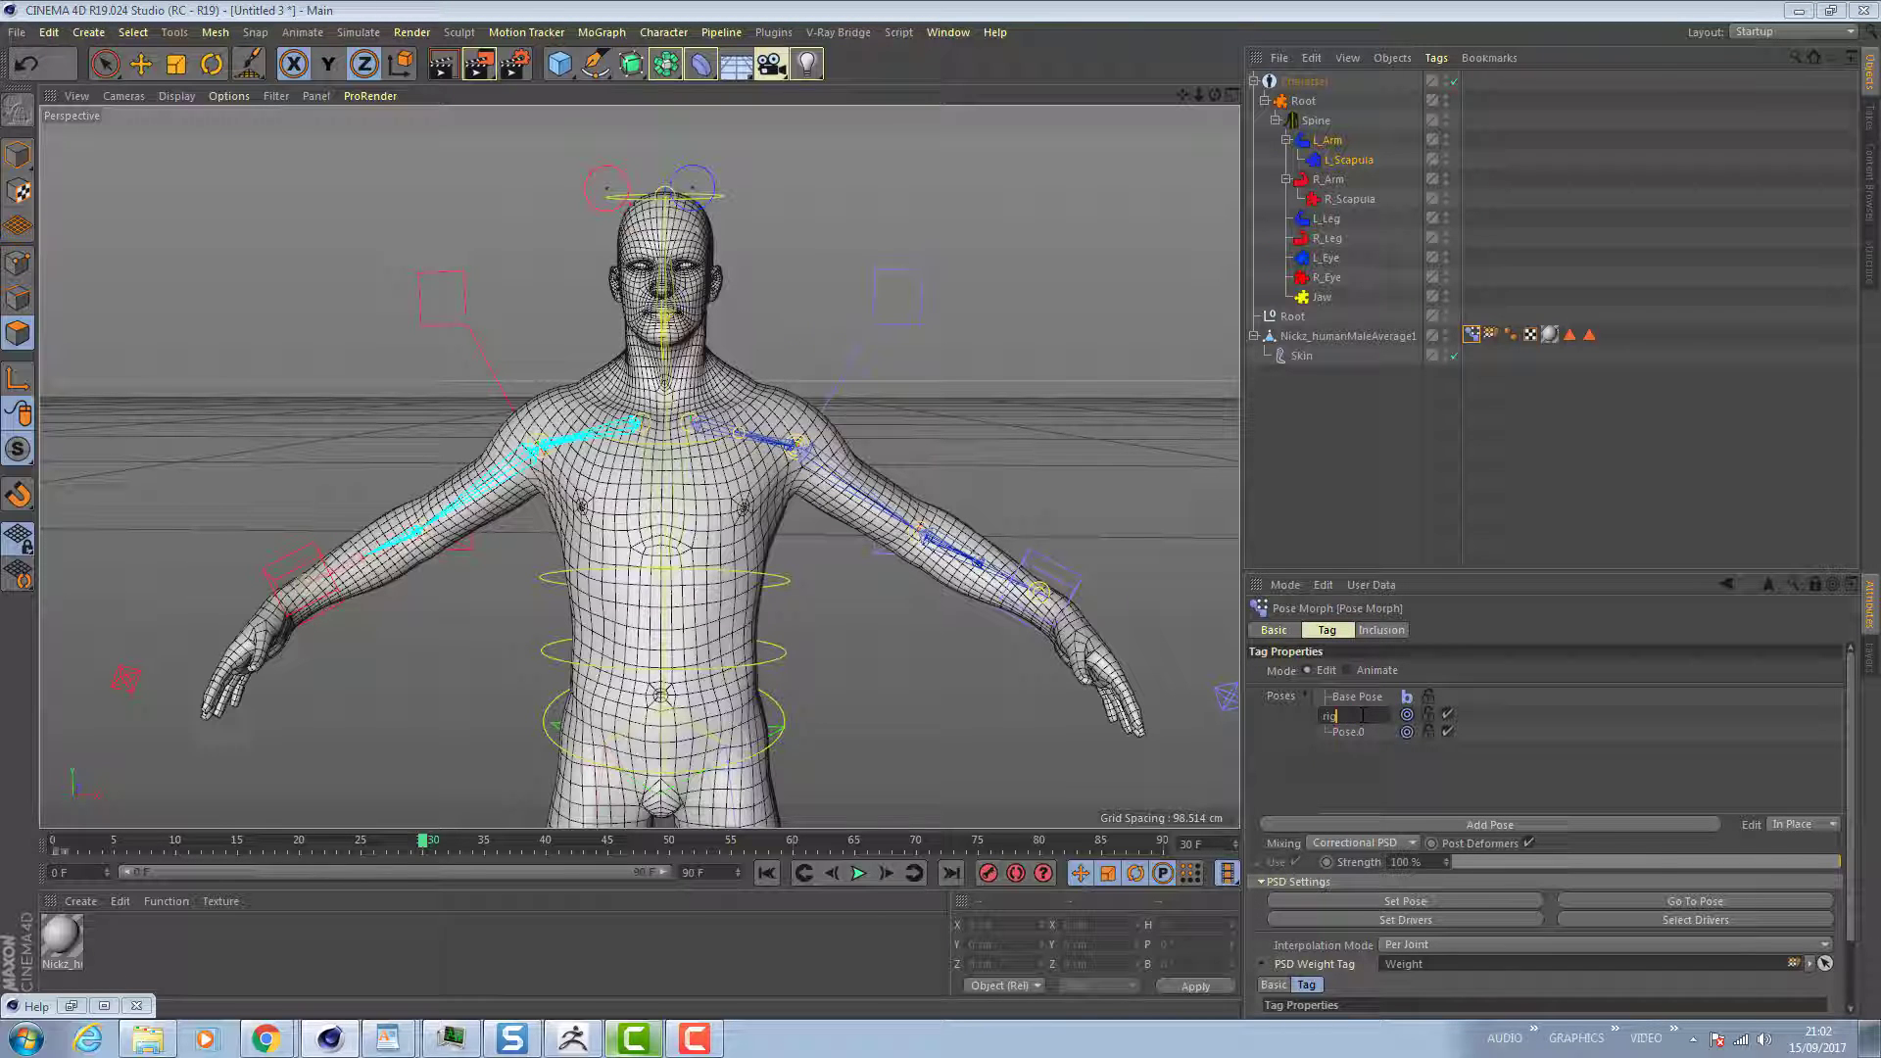
type("right")
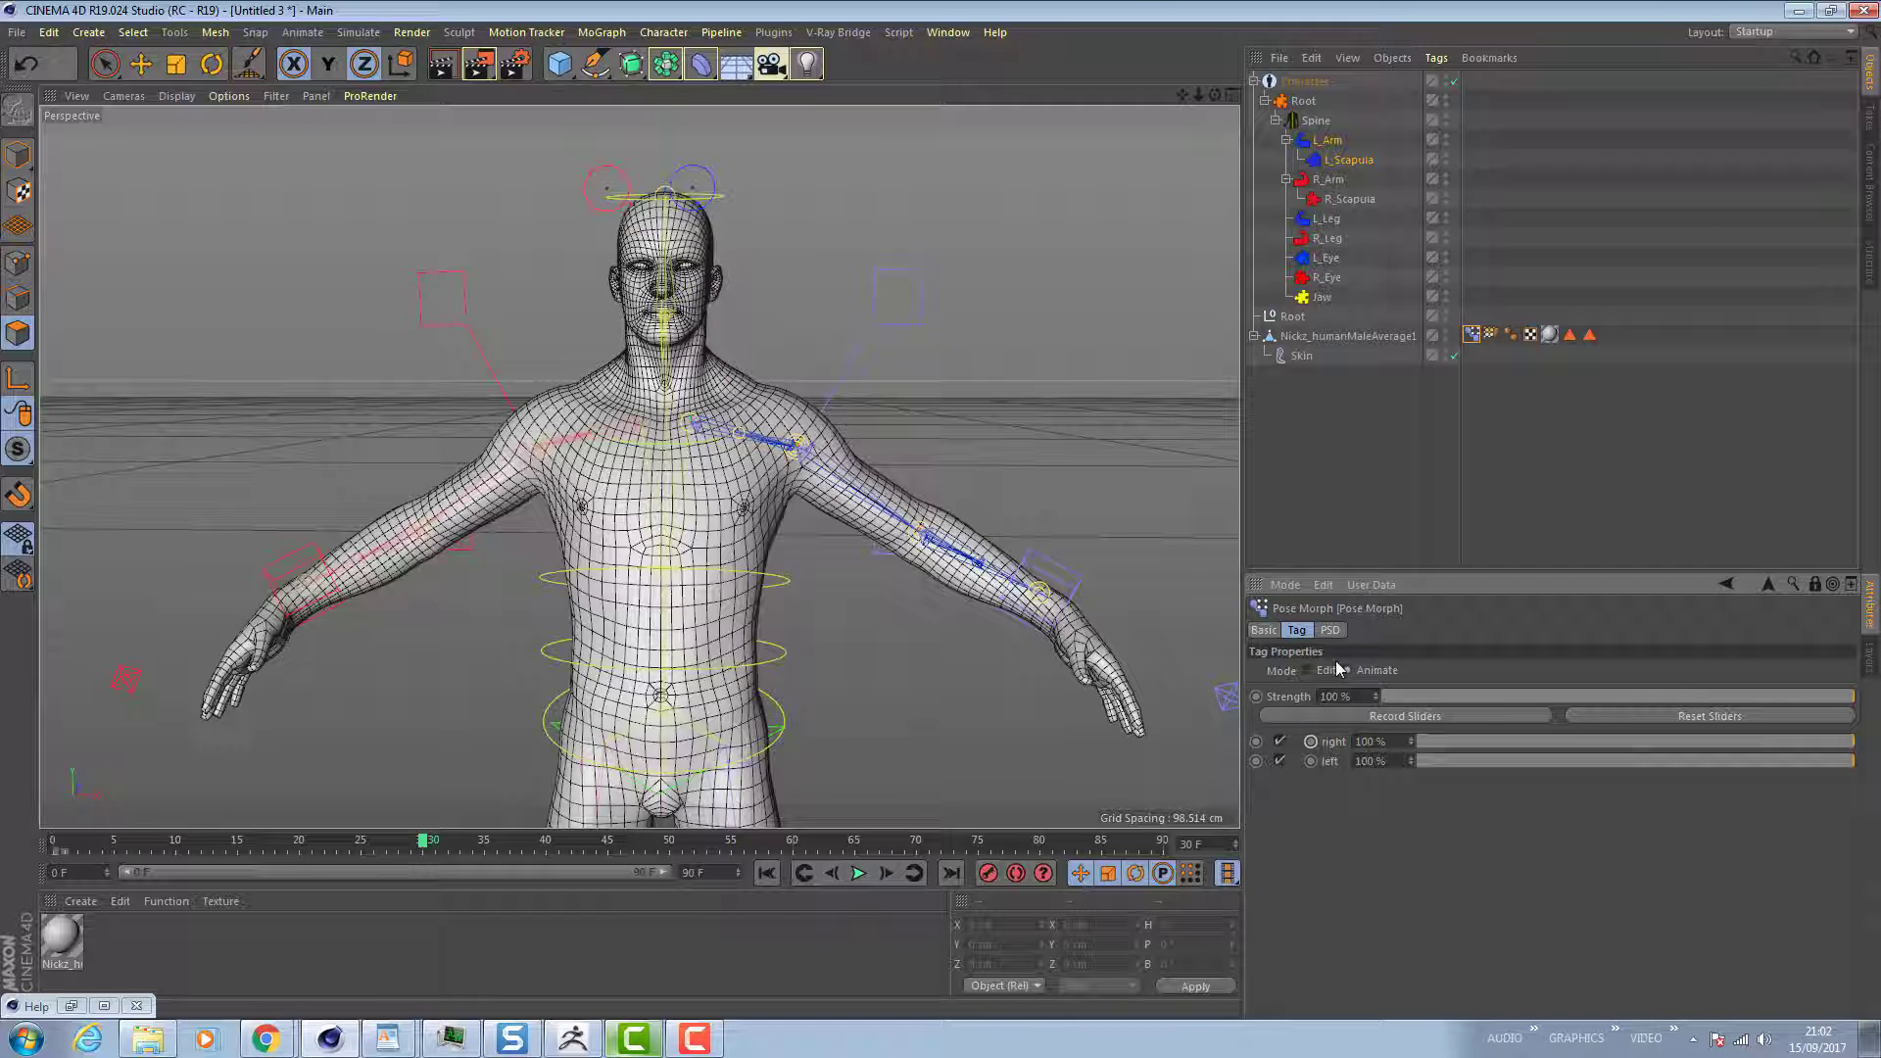
Show the PSD settings tab and scrub to the left arm raise at frame 40.
left_click(1330, 630)
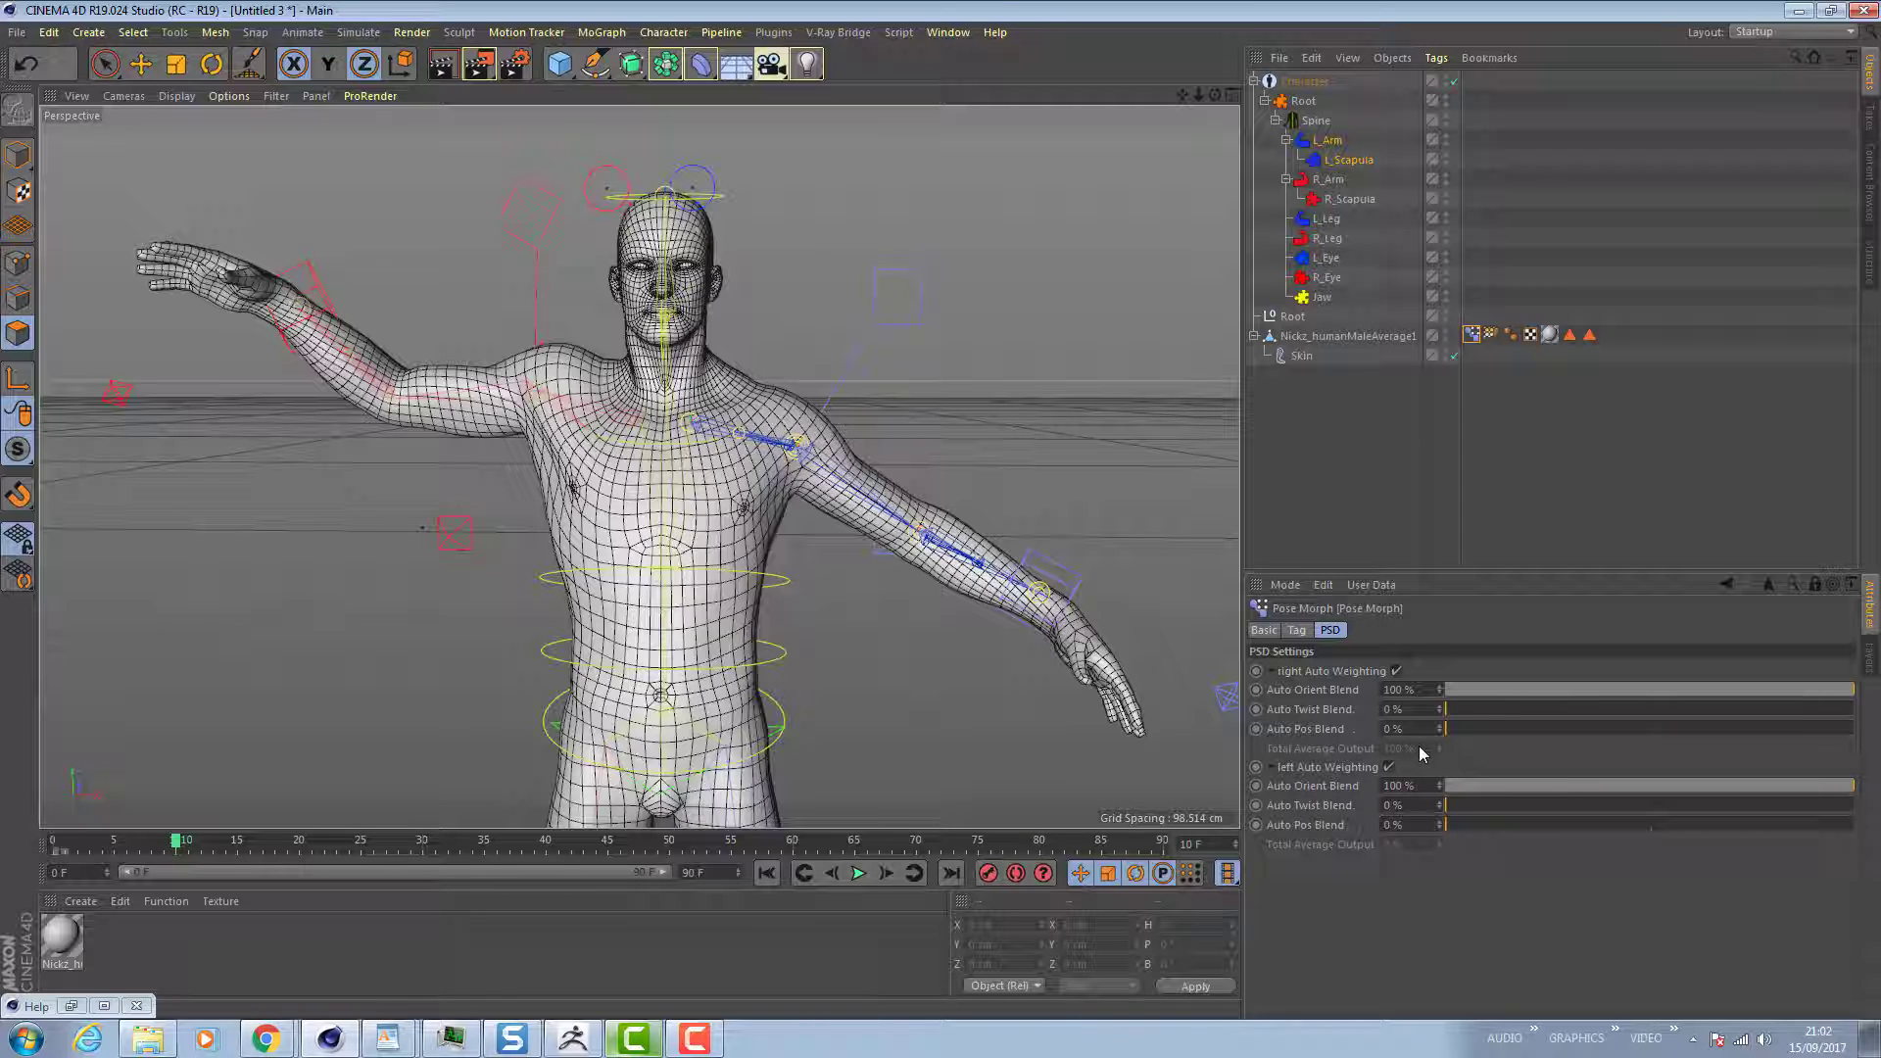
left_click_drag(186, 839, 330, 839)
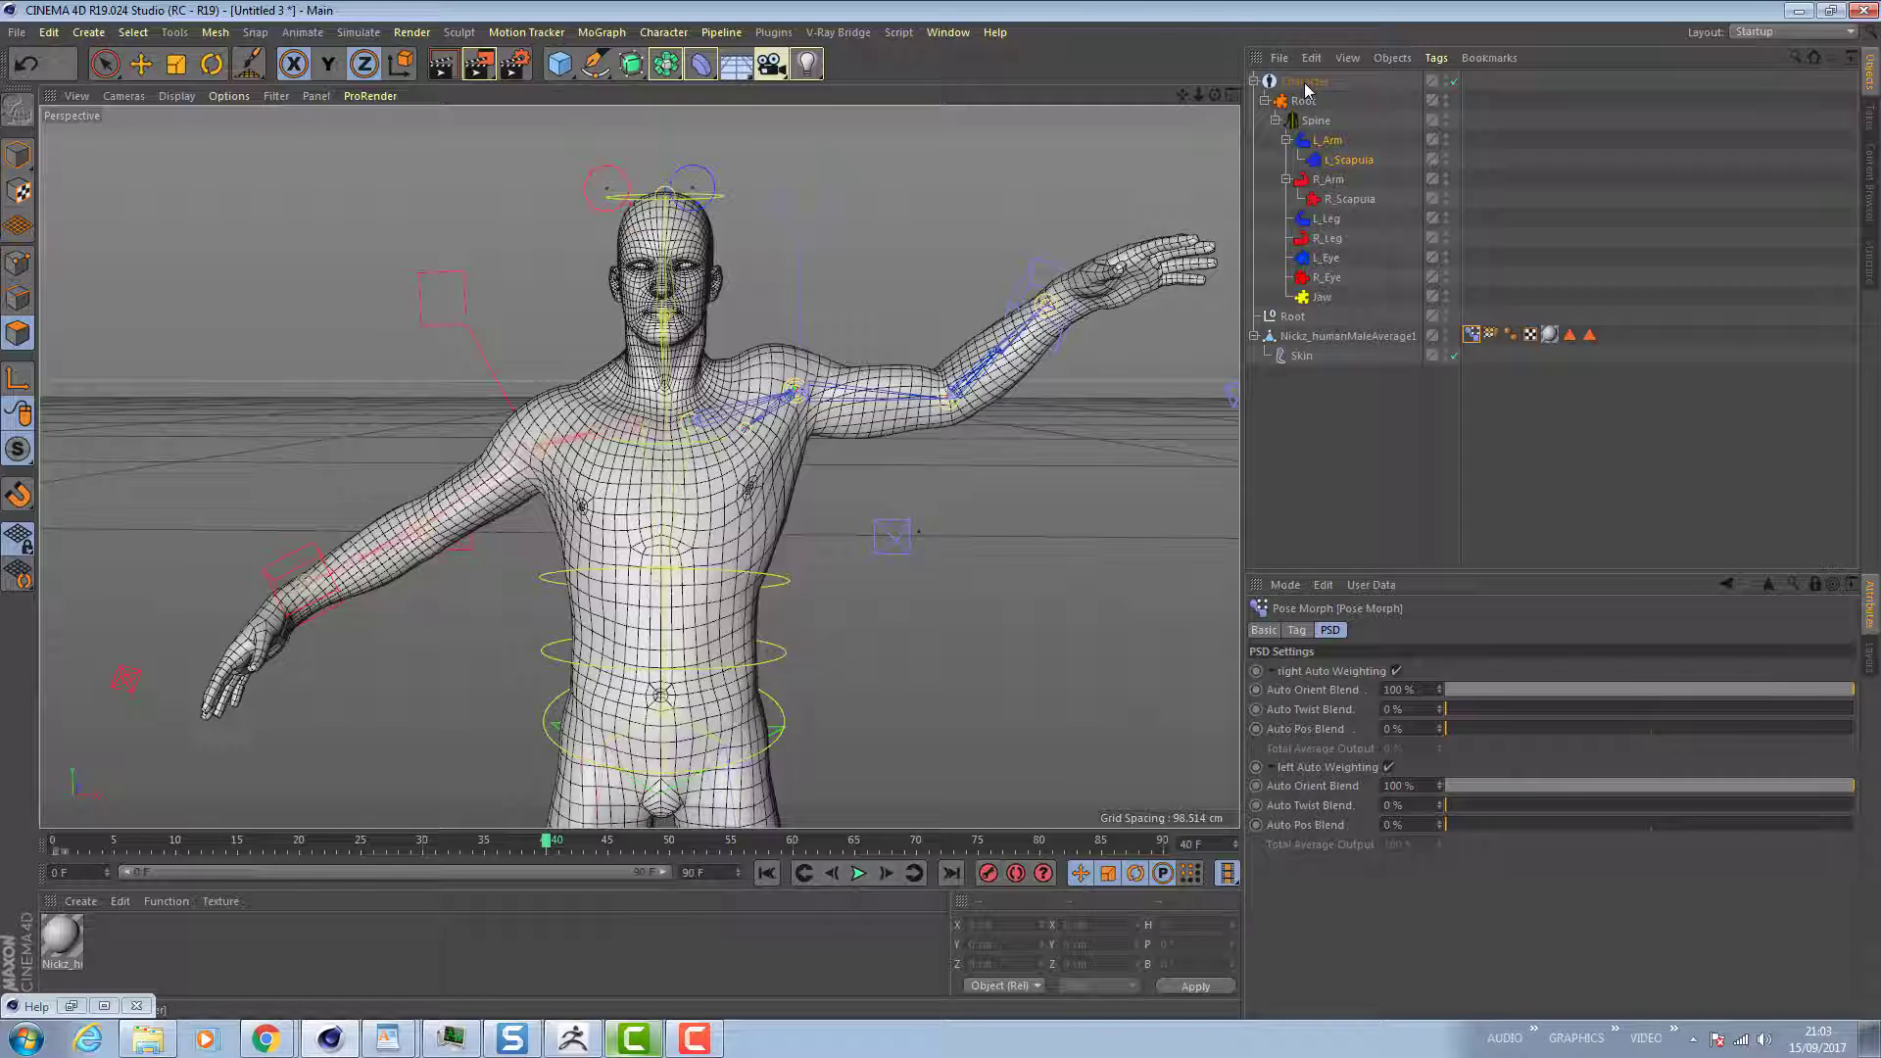
mouse_move(1302, 91)
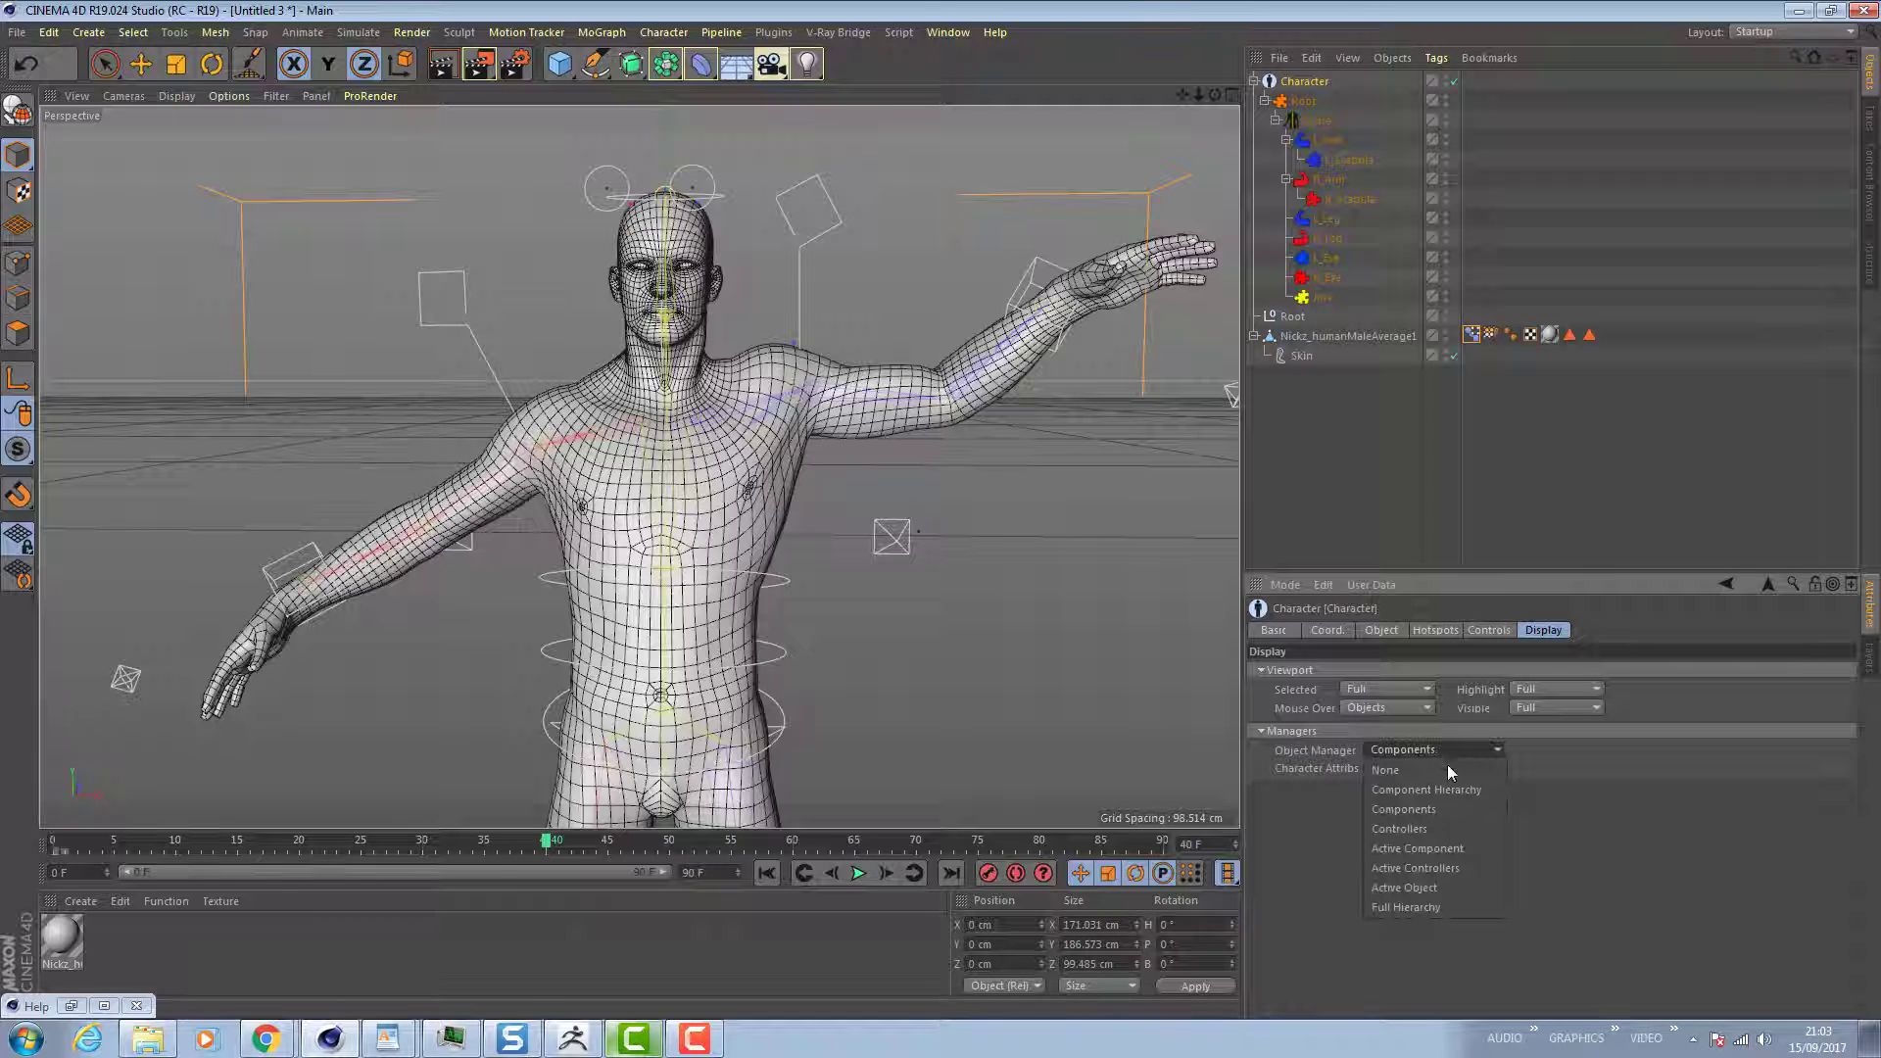
mouse_move(1430, 789)
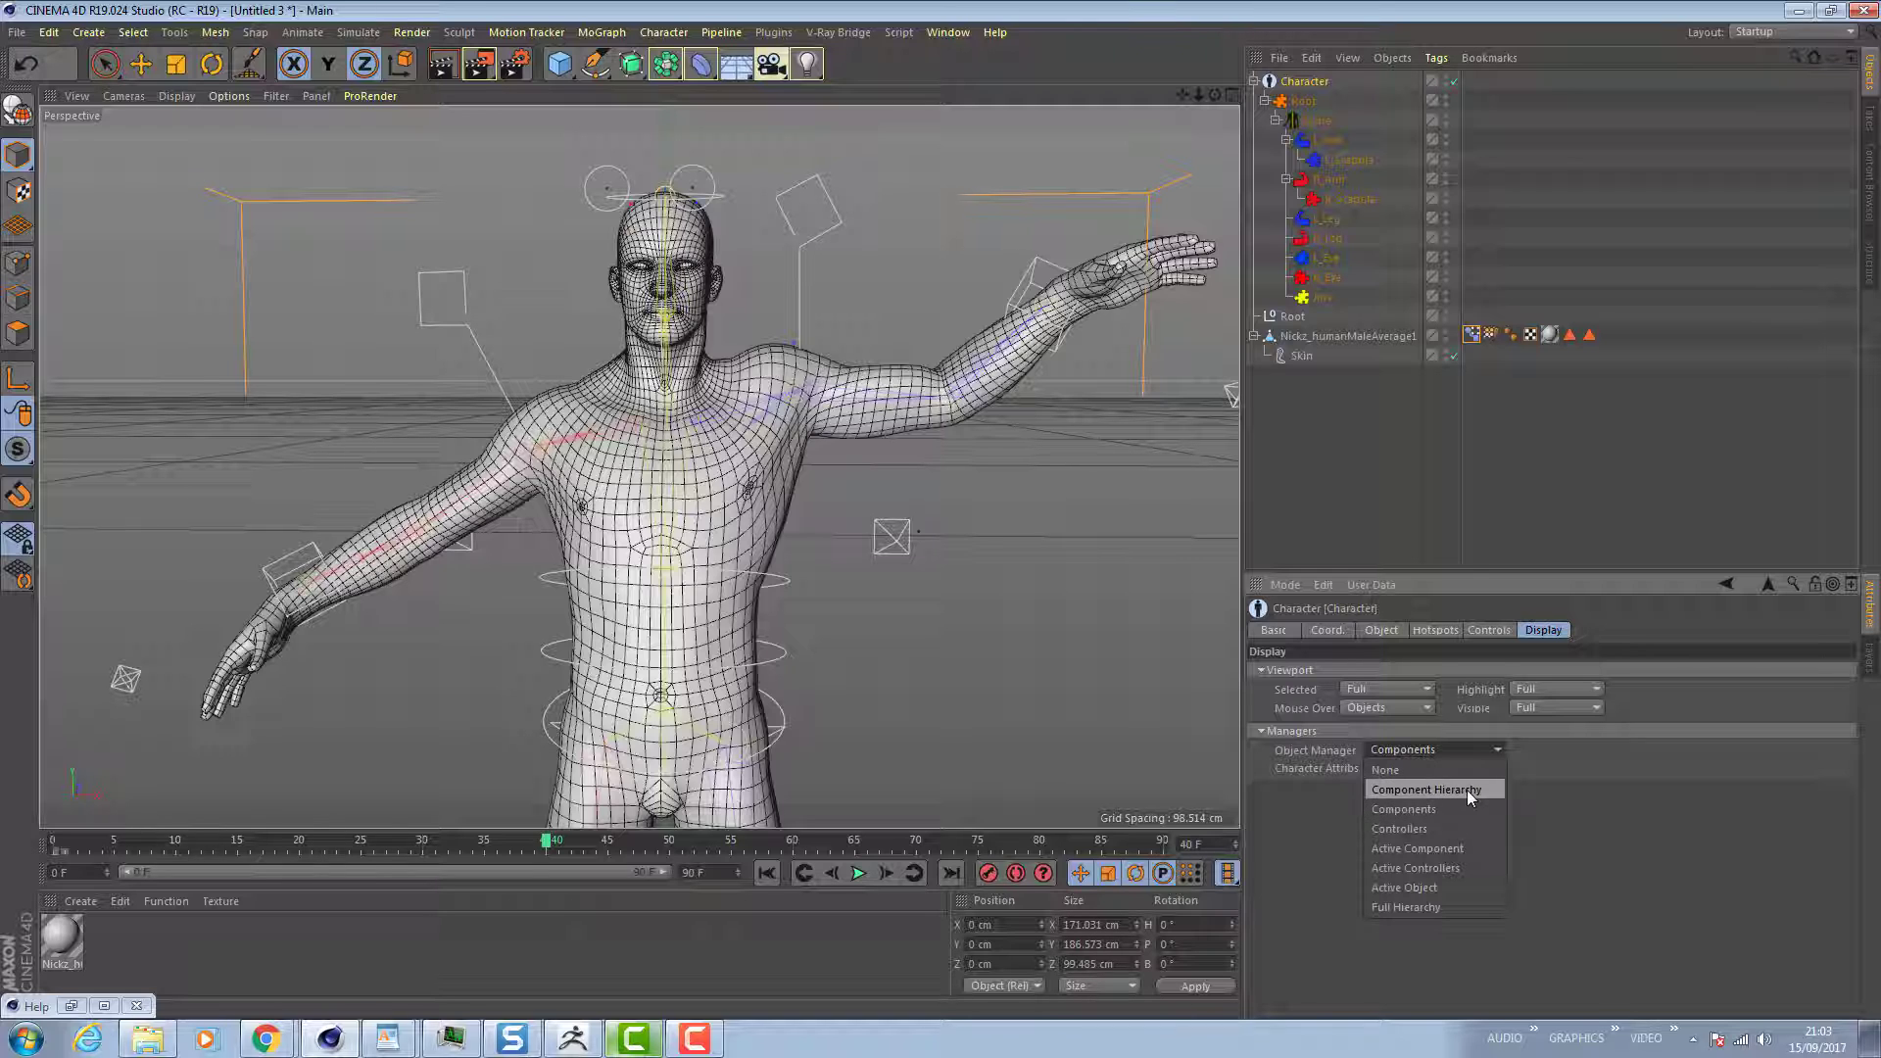
Set Object Manager display to Component Hierarchy and scroll the joint list.
left_click(1432, 790)
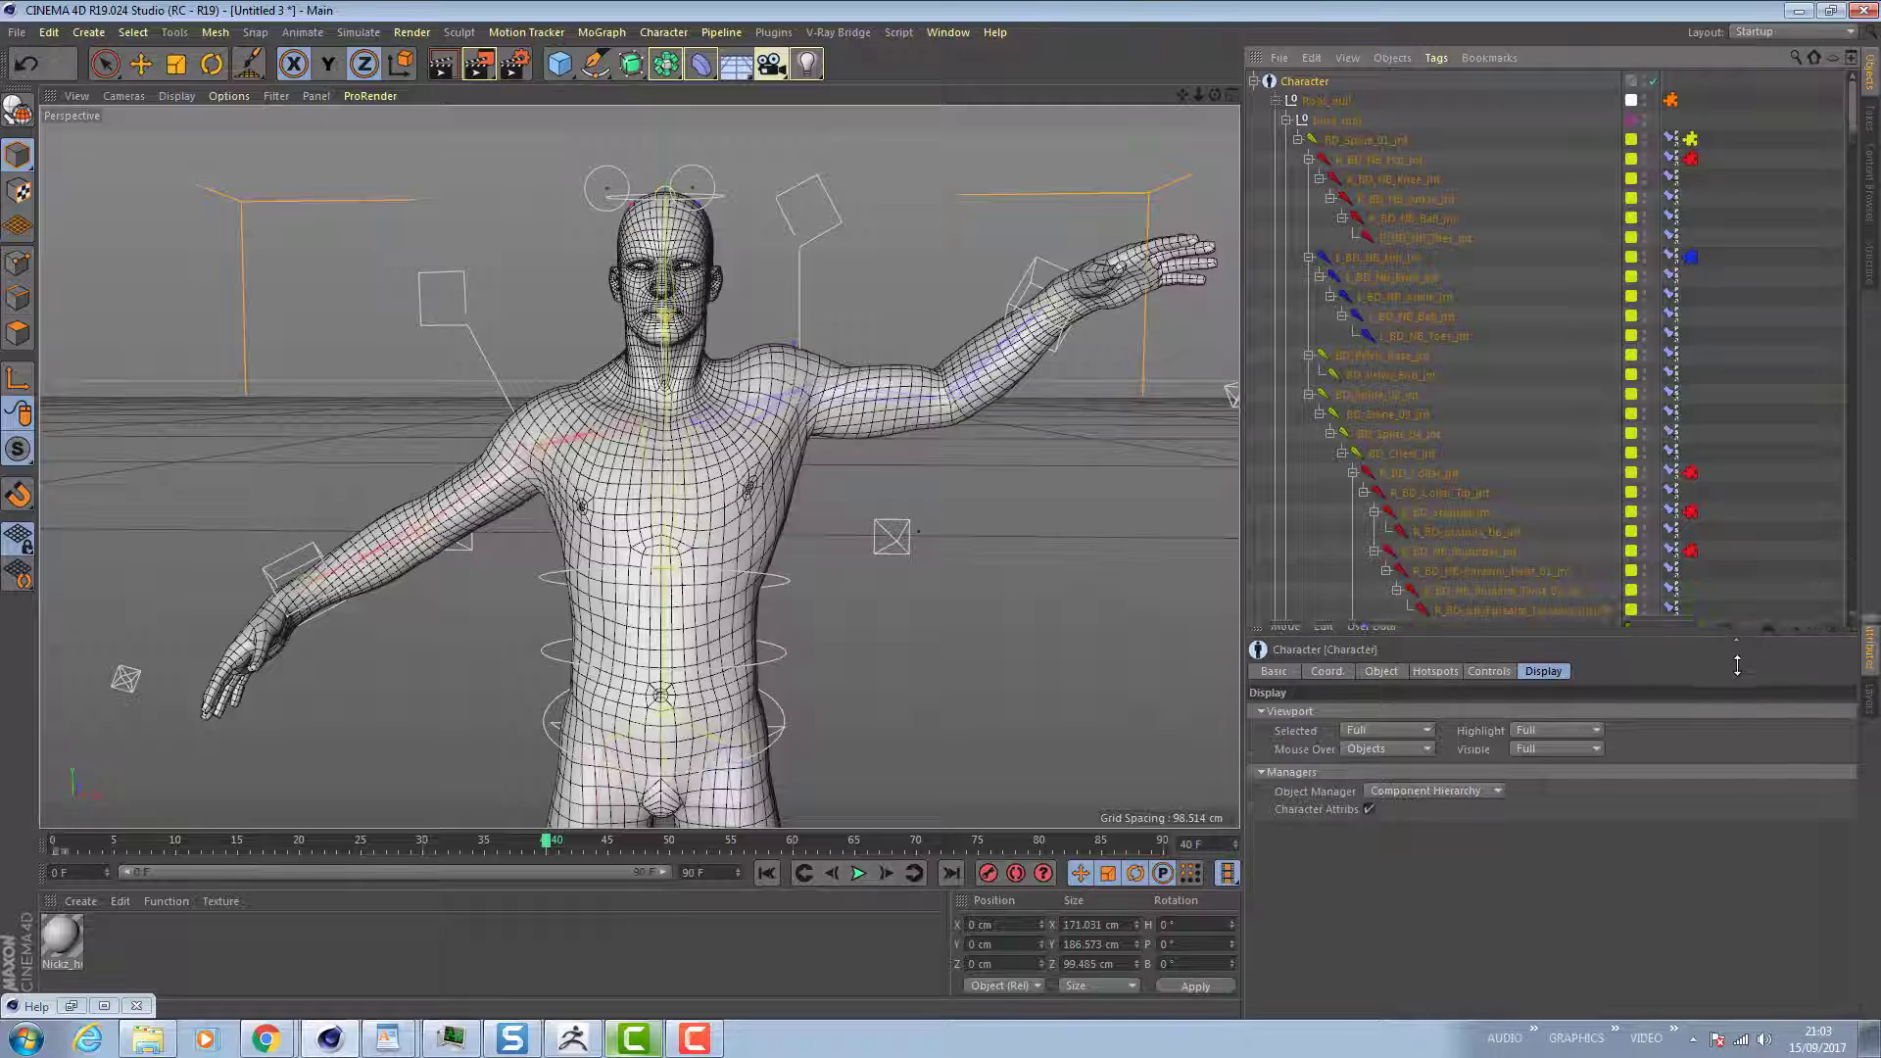
scroll("down", 3)
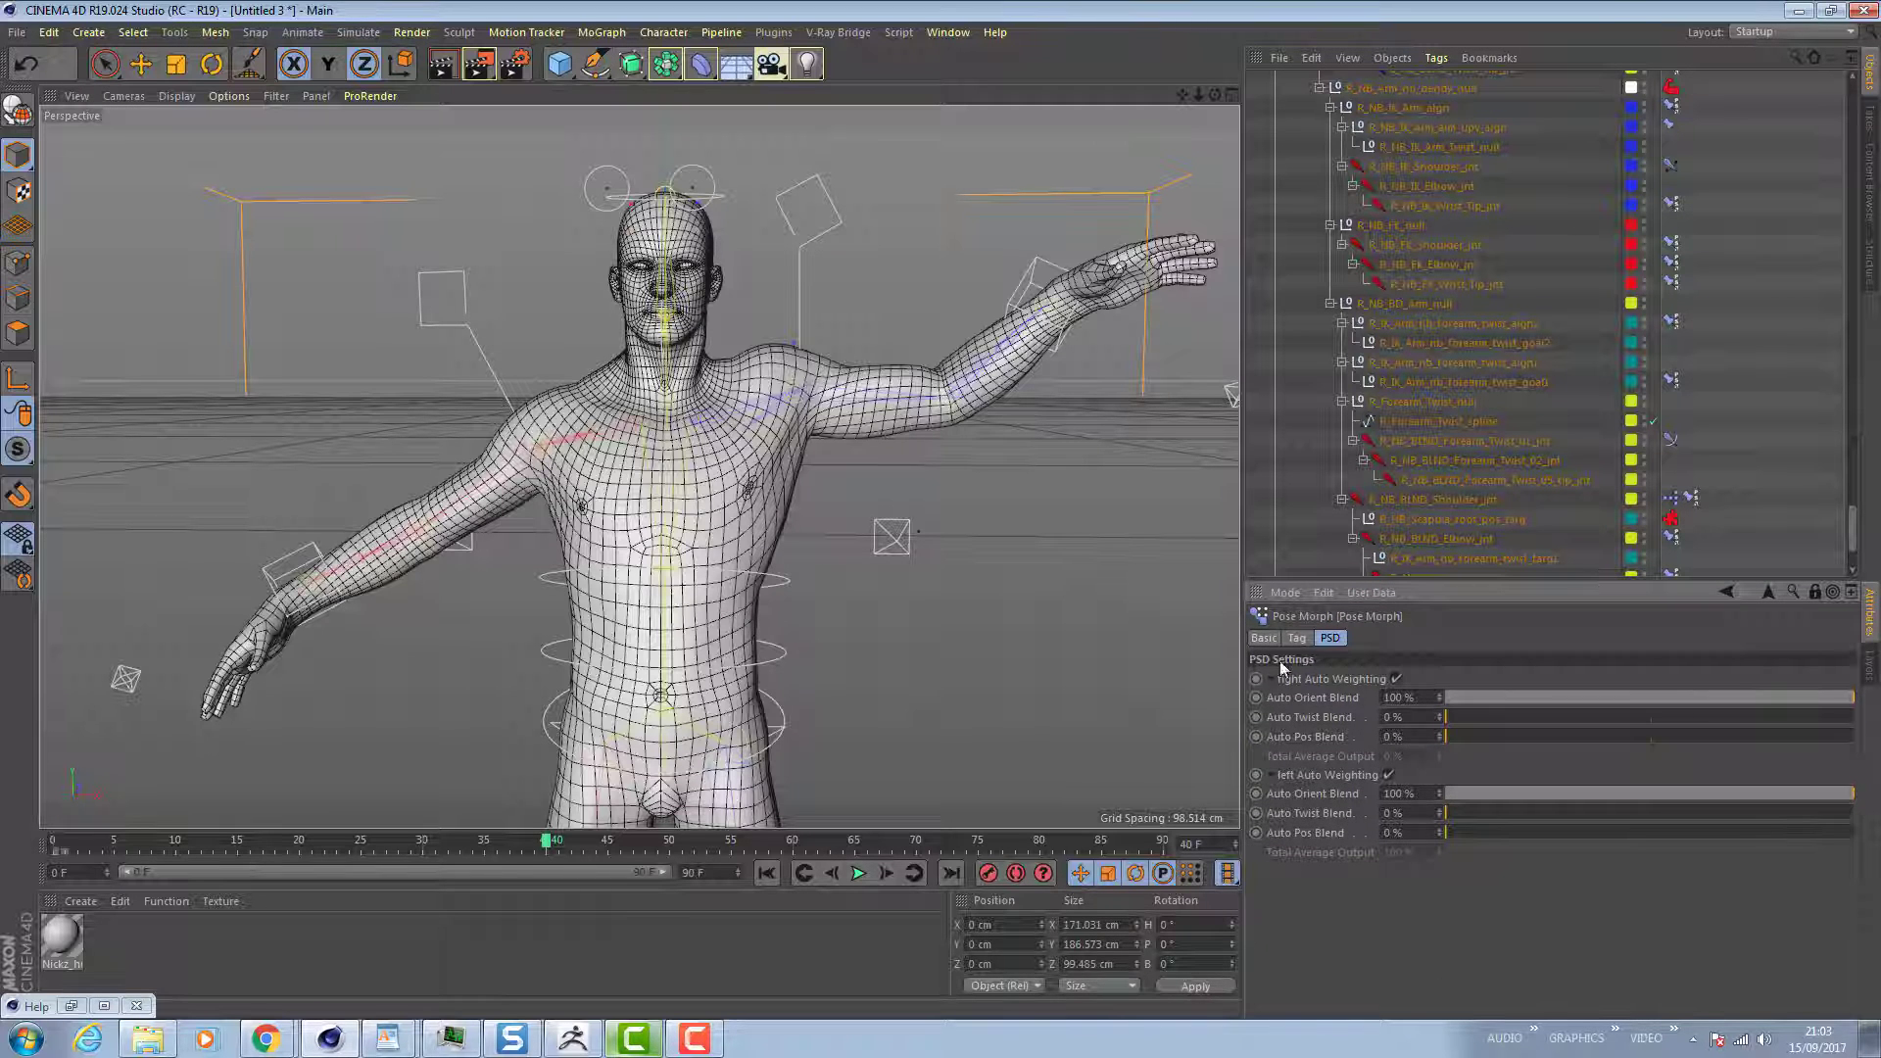
Return to the pose list and select the right and left poses to inspect their driving joints.
left_click(1329, 637)
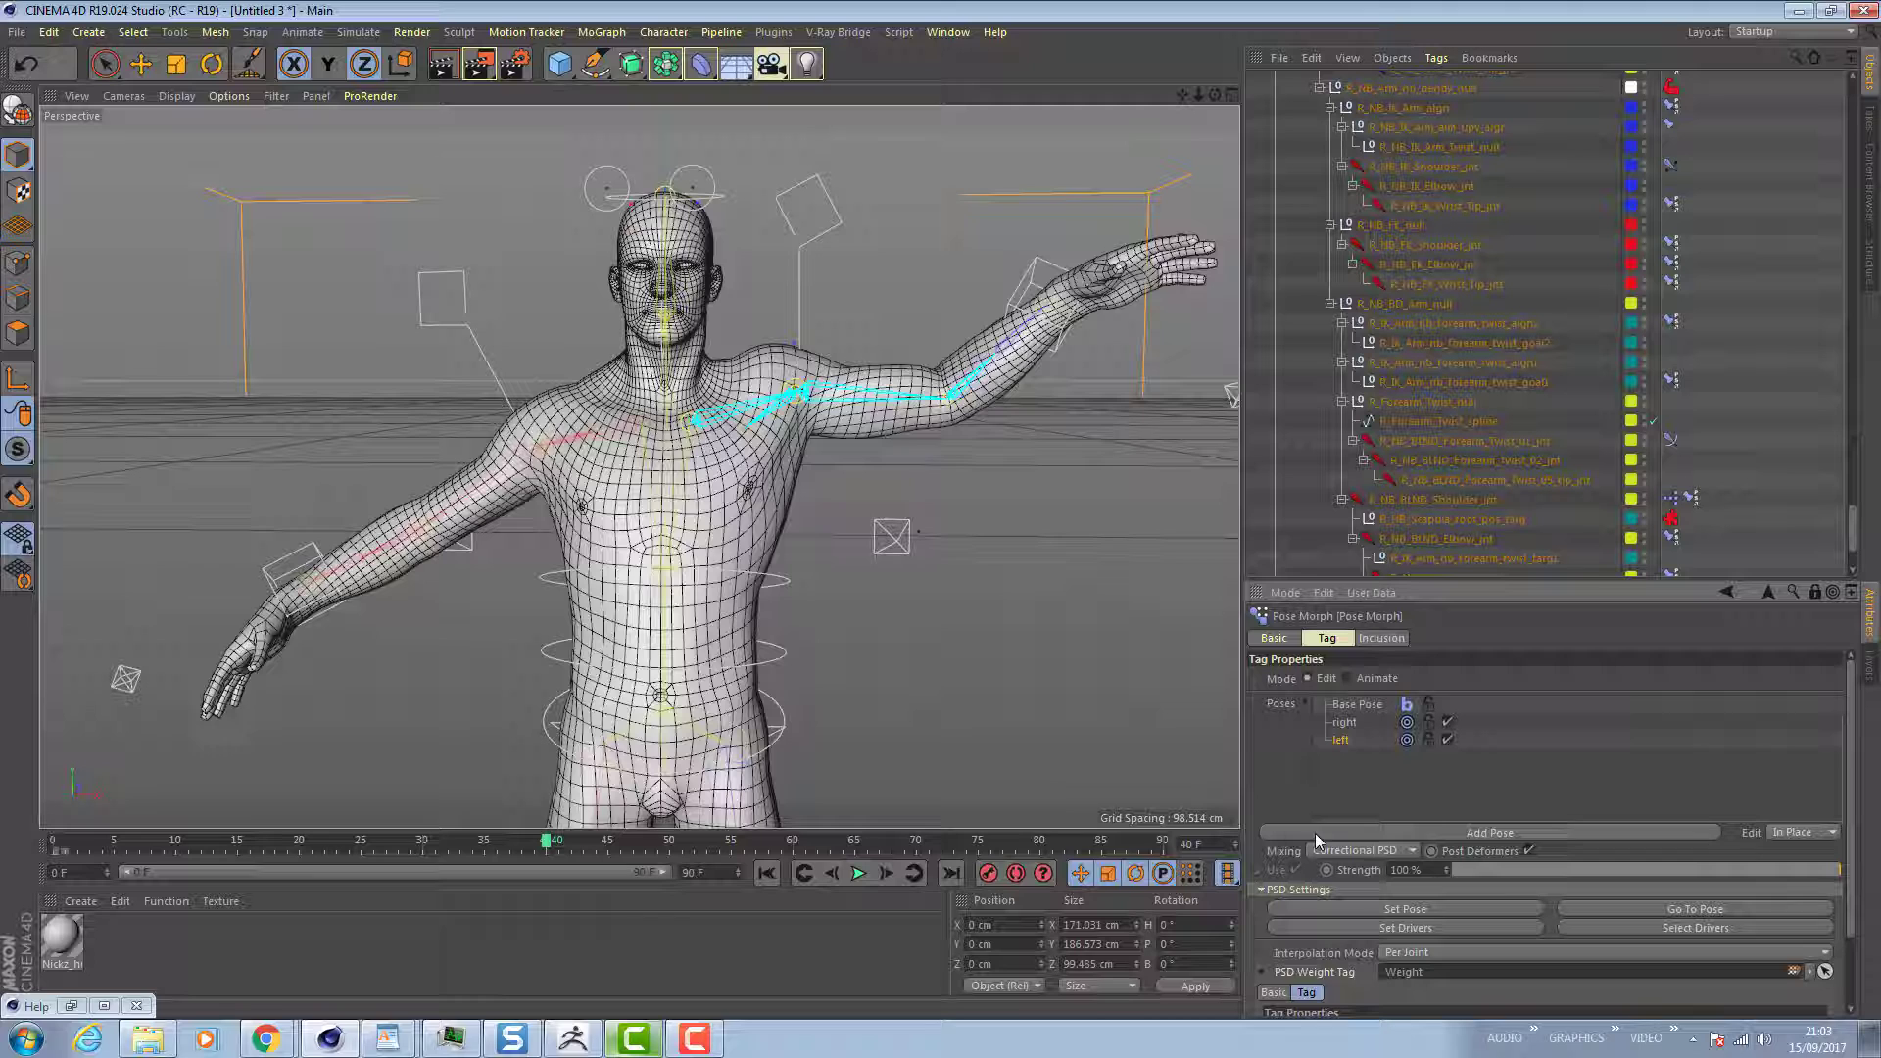
left_click(1343, 722)
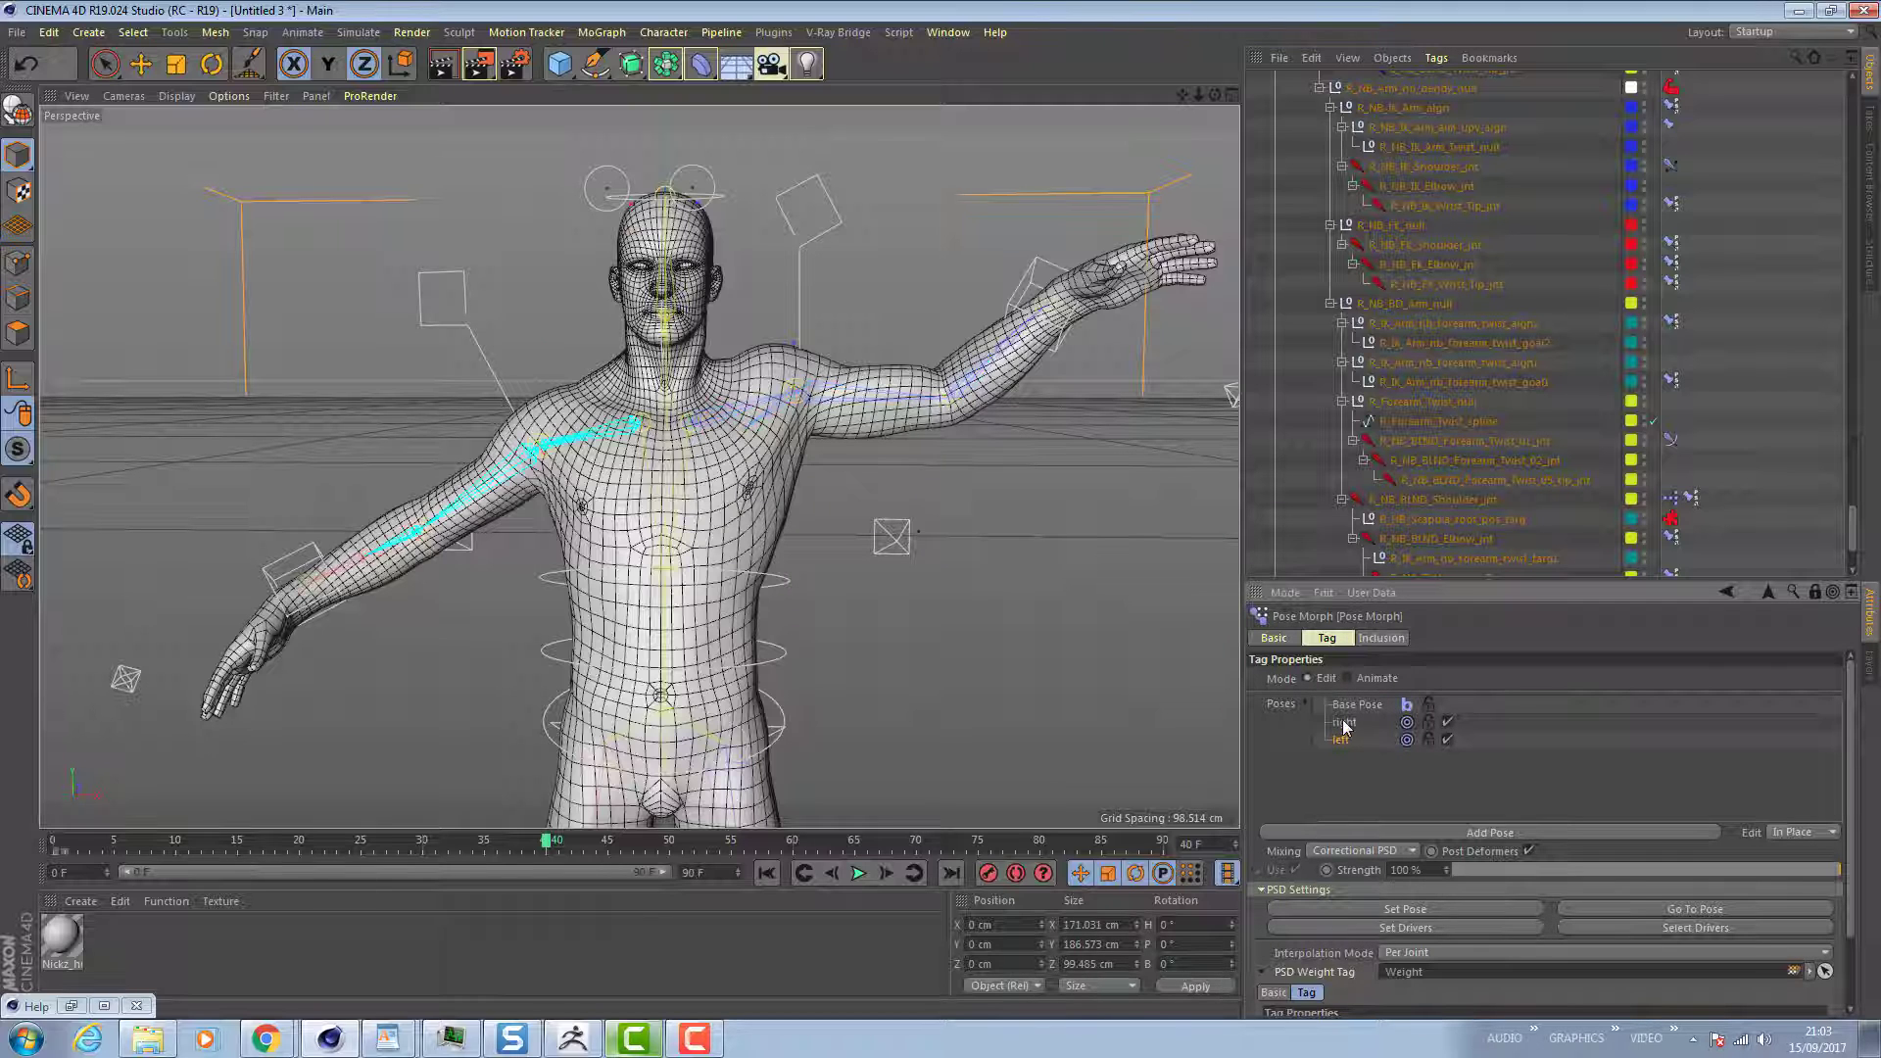
left_click(1344, 722)
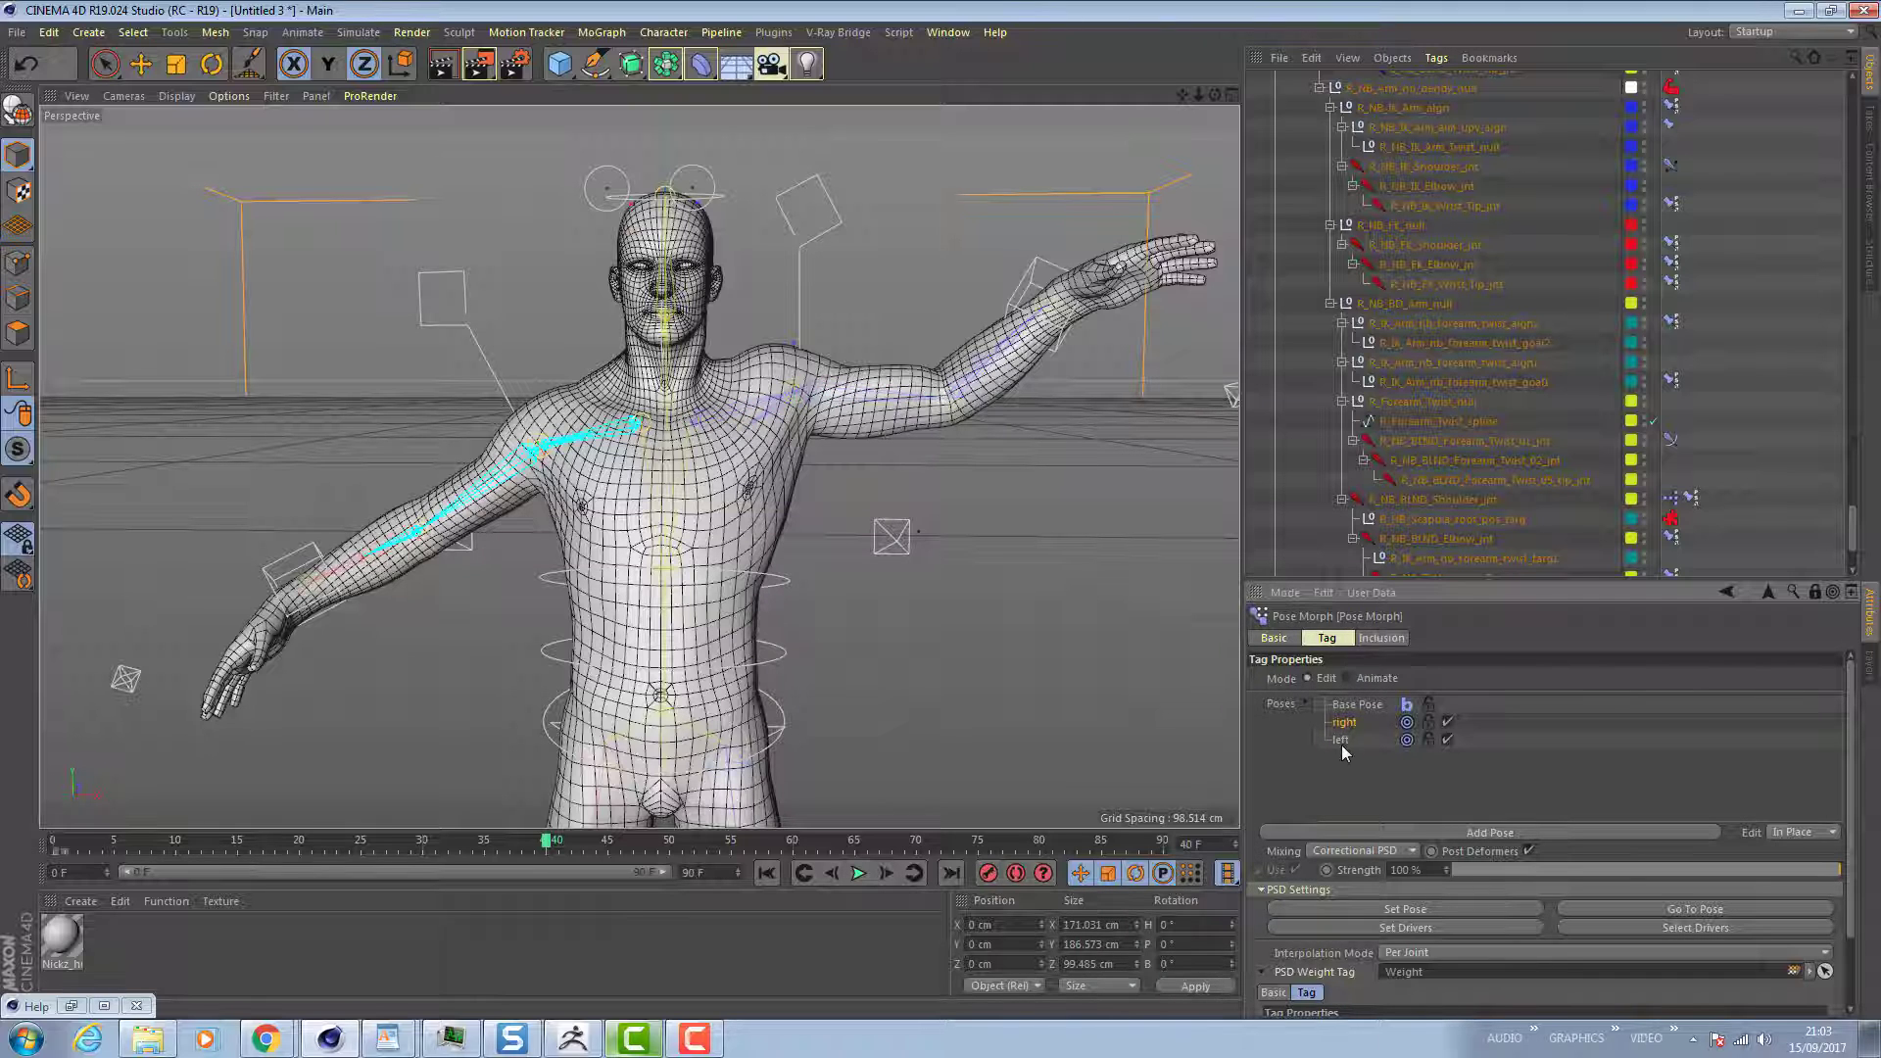
left_click(1406, 721)
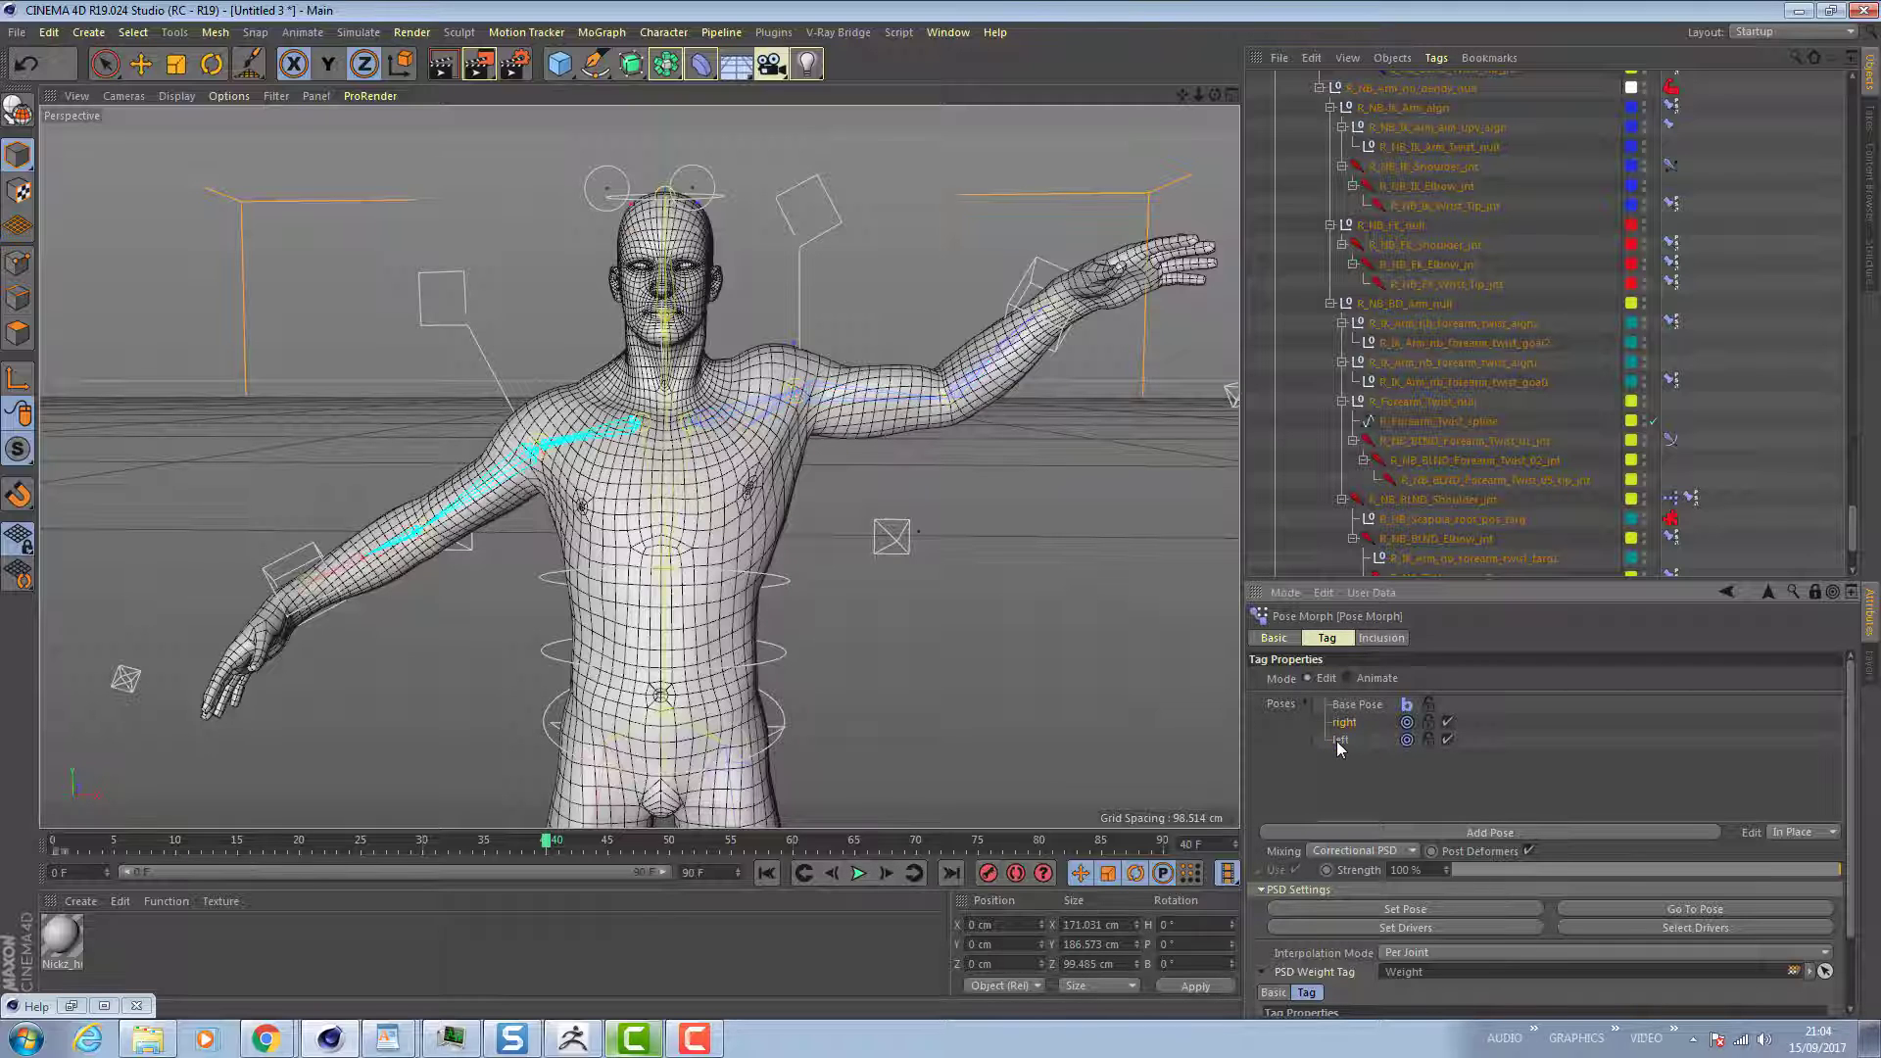
left_click(1343, 739)
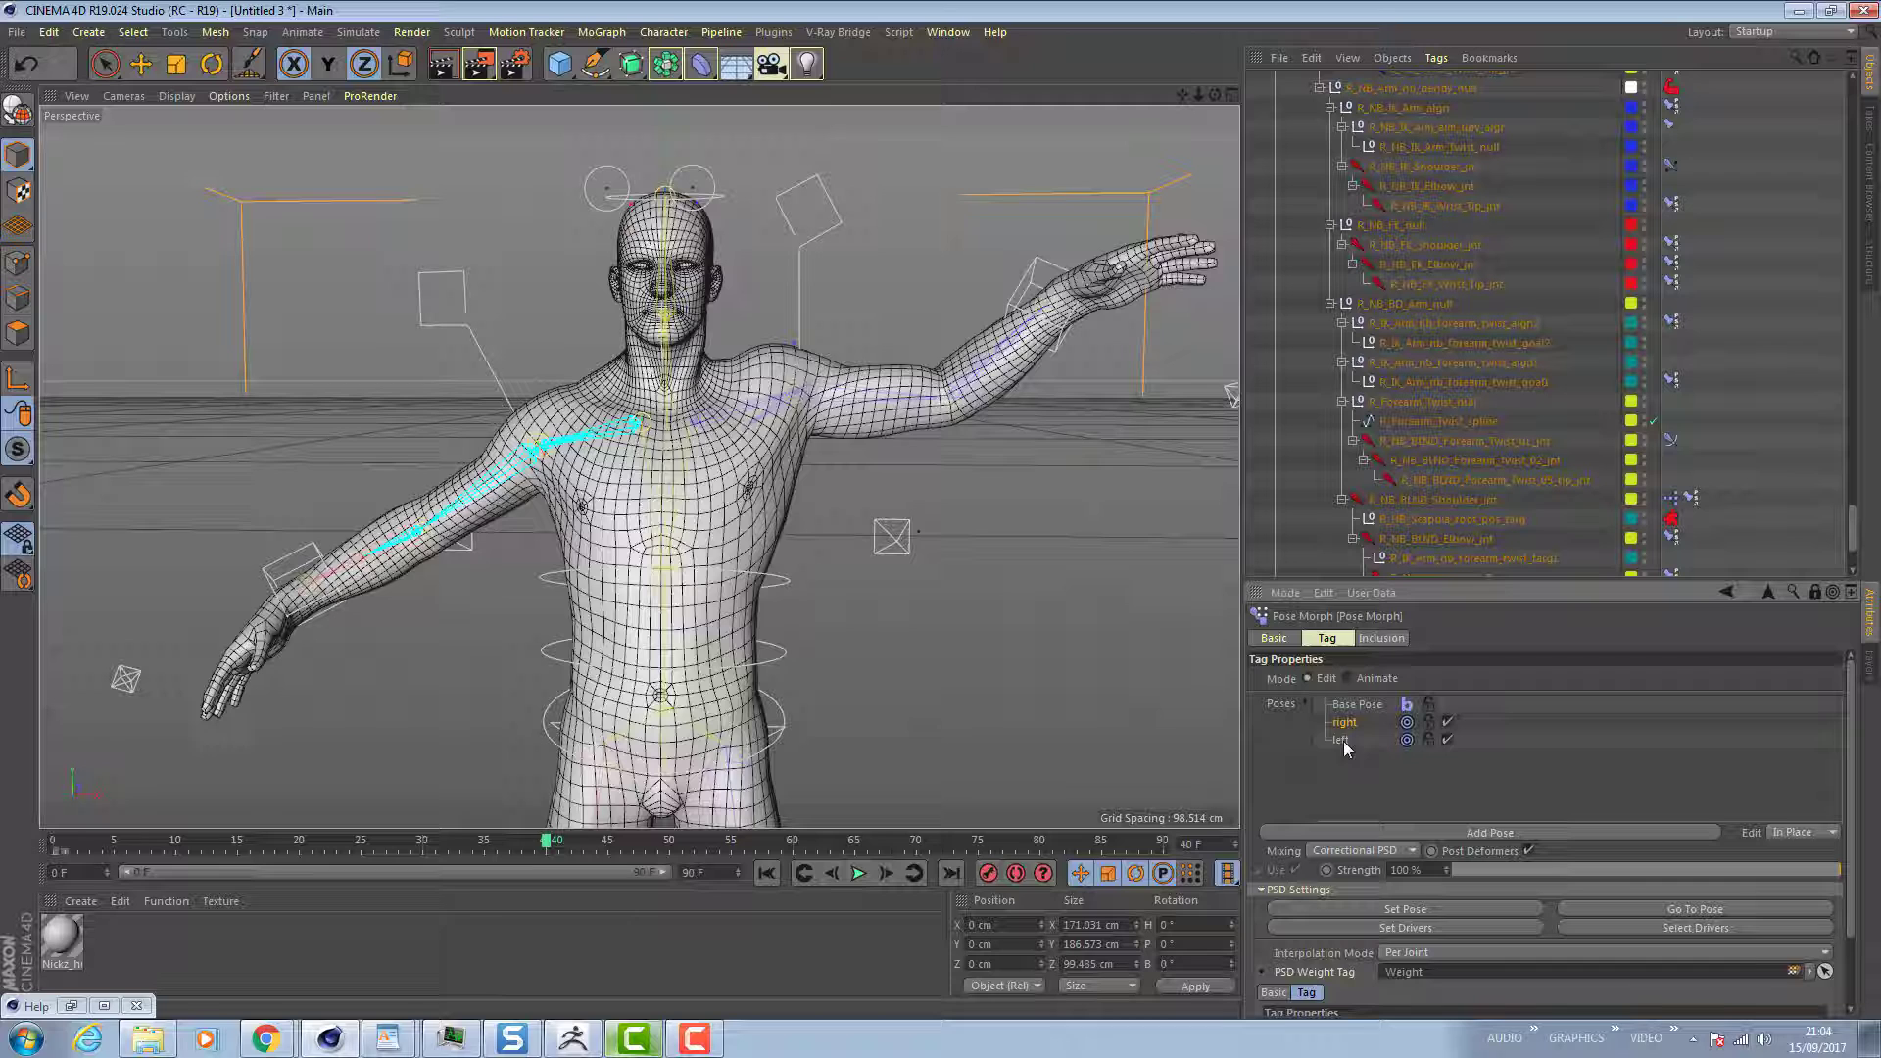